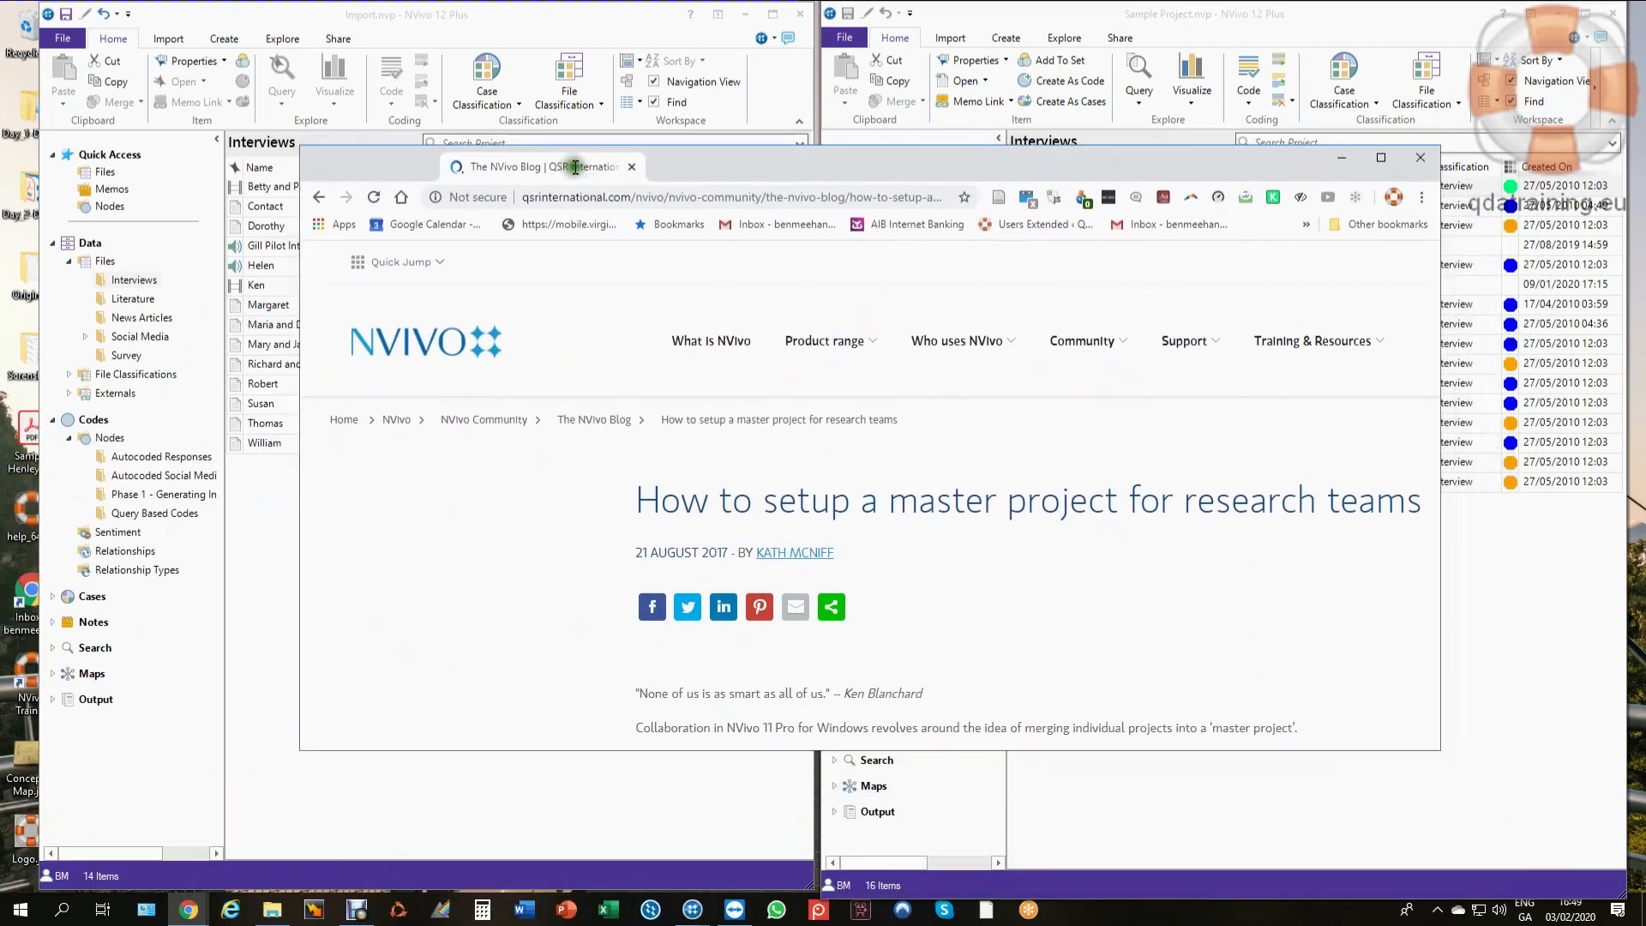
Maximize Chrome and read the NVivo master-project blog article through to its end.
{"action": "left_click", "coordinate": [1378, 156]}
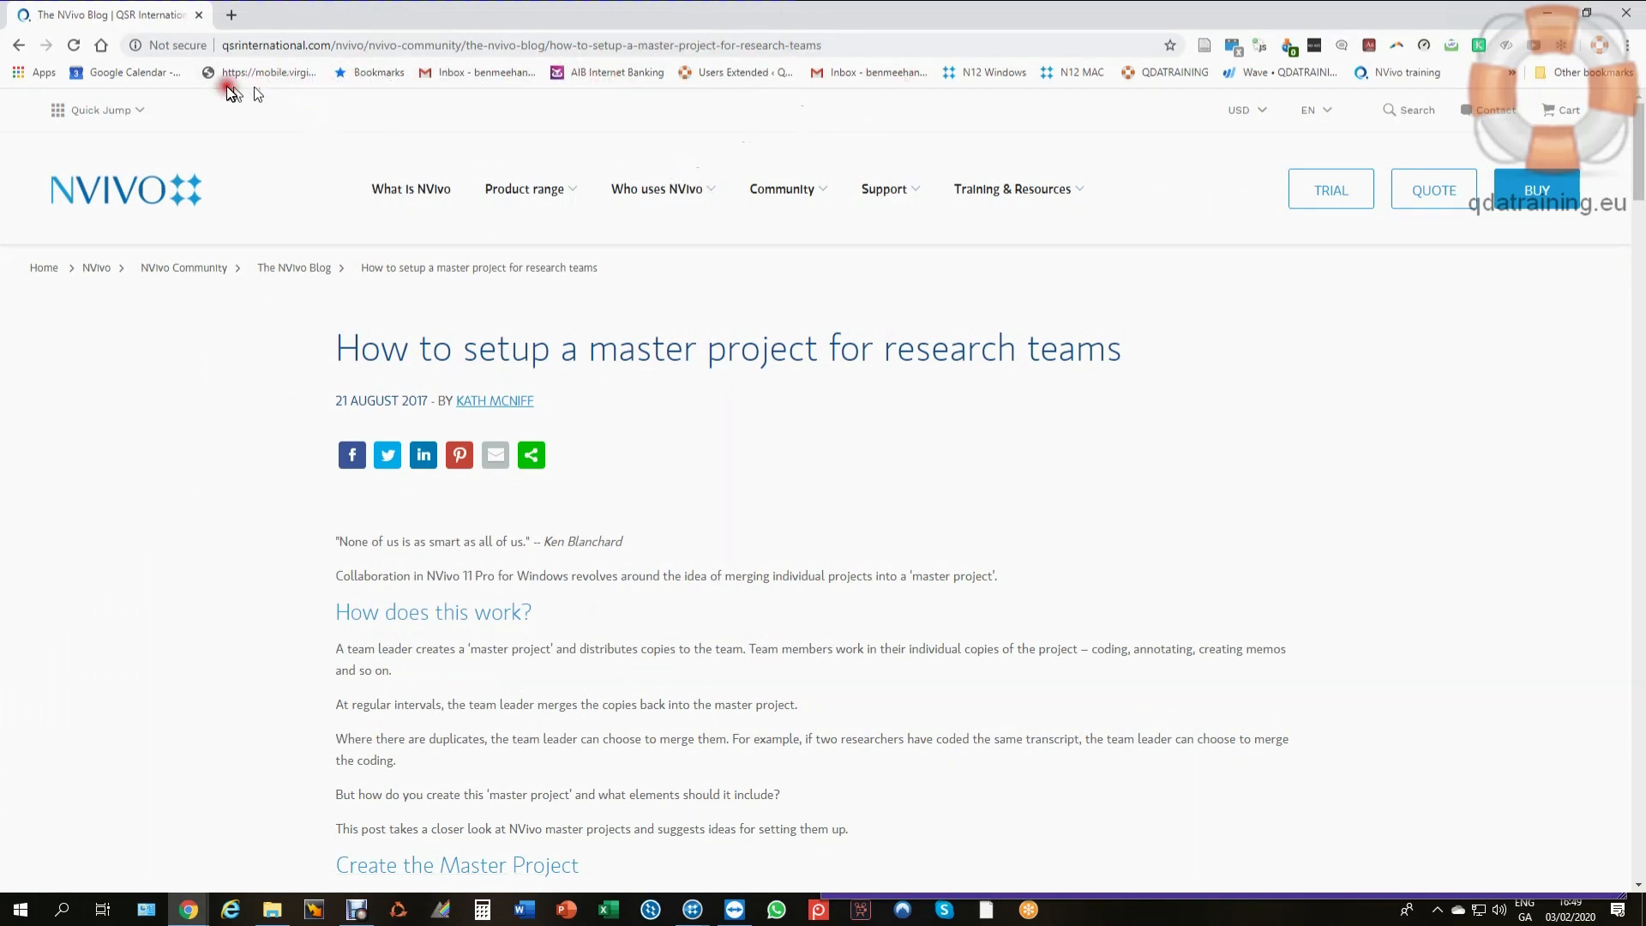
{"action": "scroll", "scroll_direction": "down", "scroll_amount": 3}
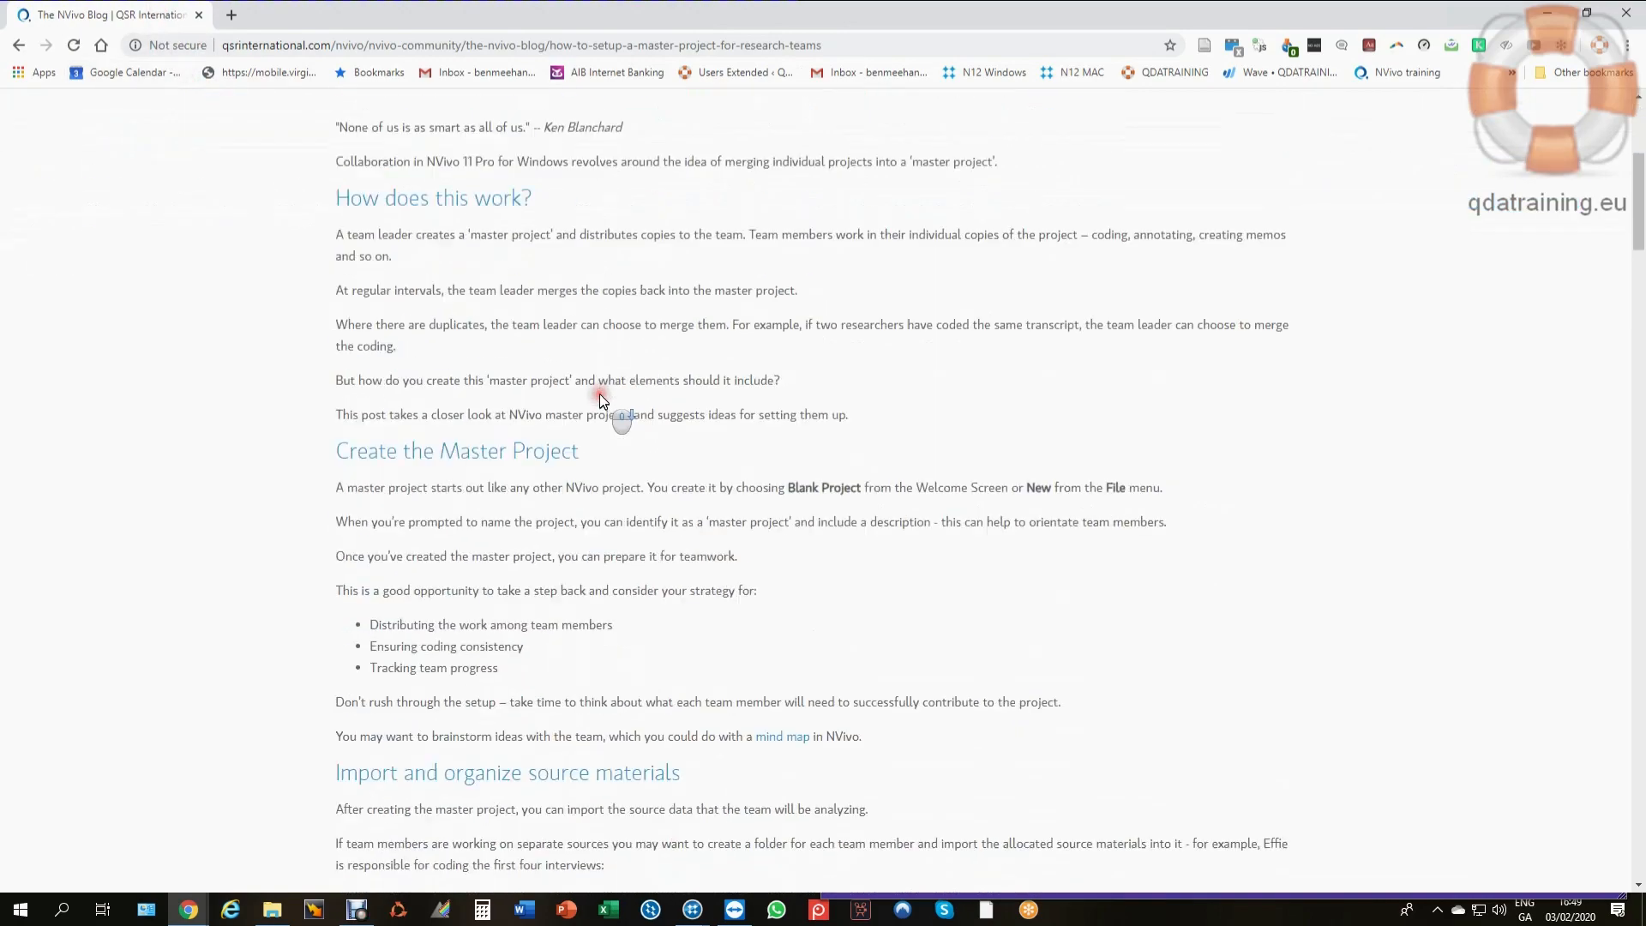
{"action": "scroll", "scroll_direction": "down", "scroll_amount": 3}
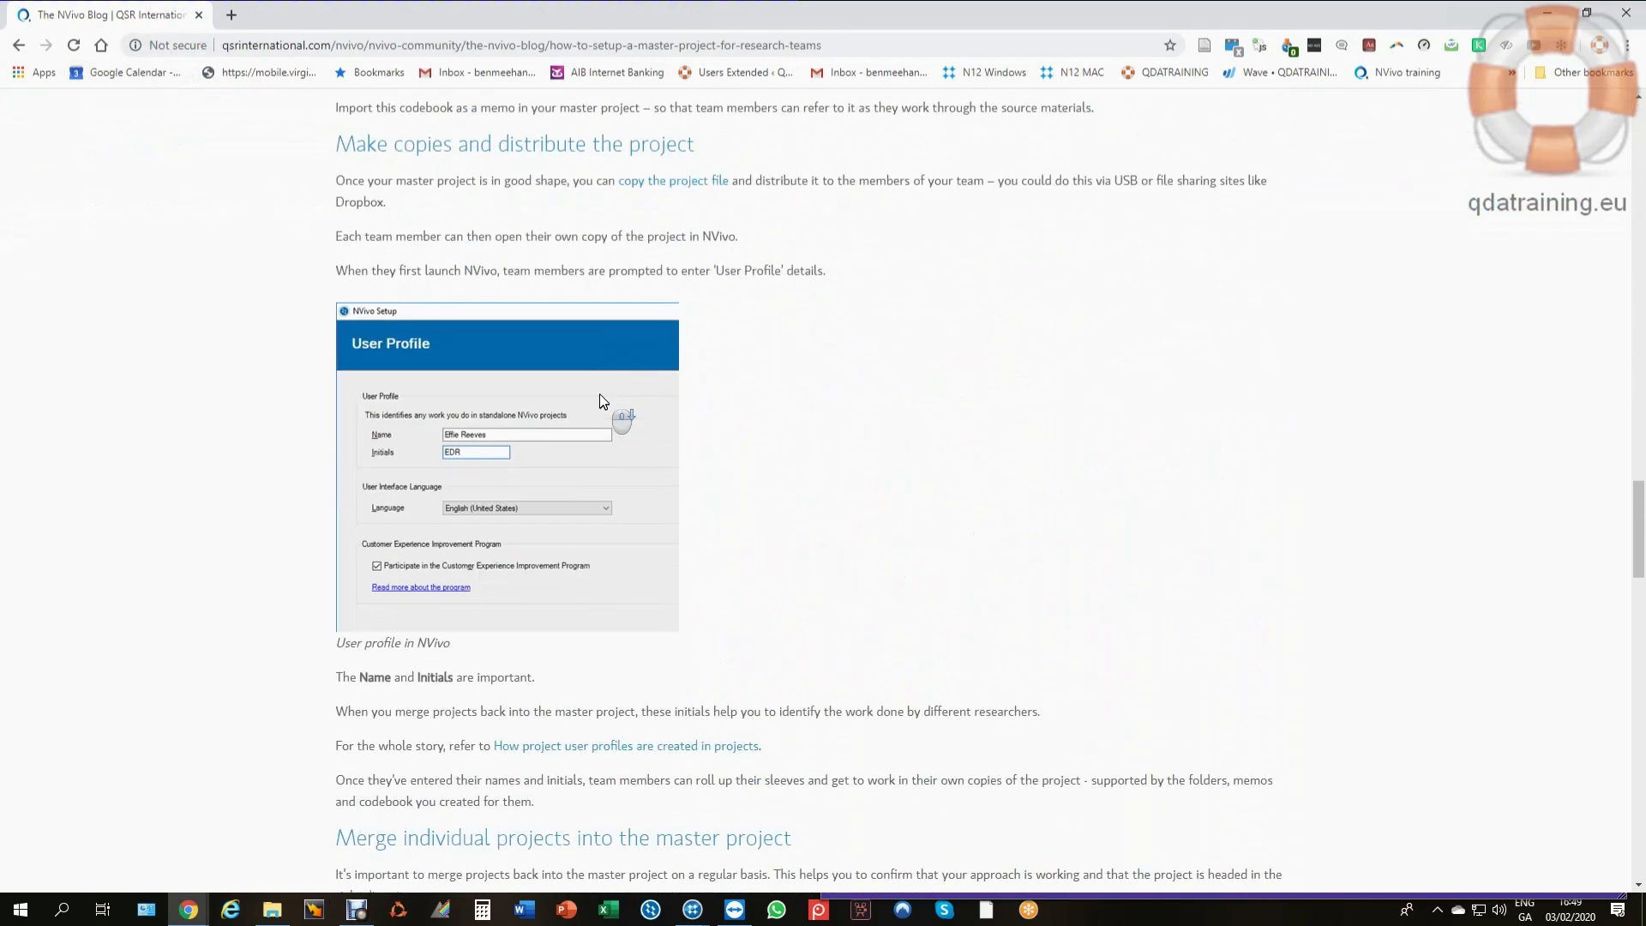
{"action": "scroll", "scroll_direction": "down", "scroll_amount": 3}
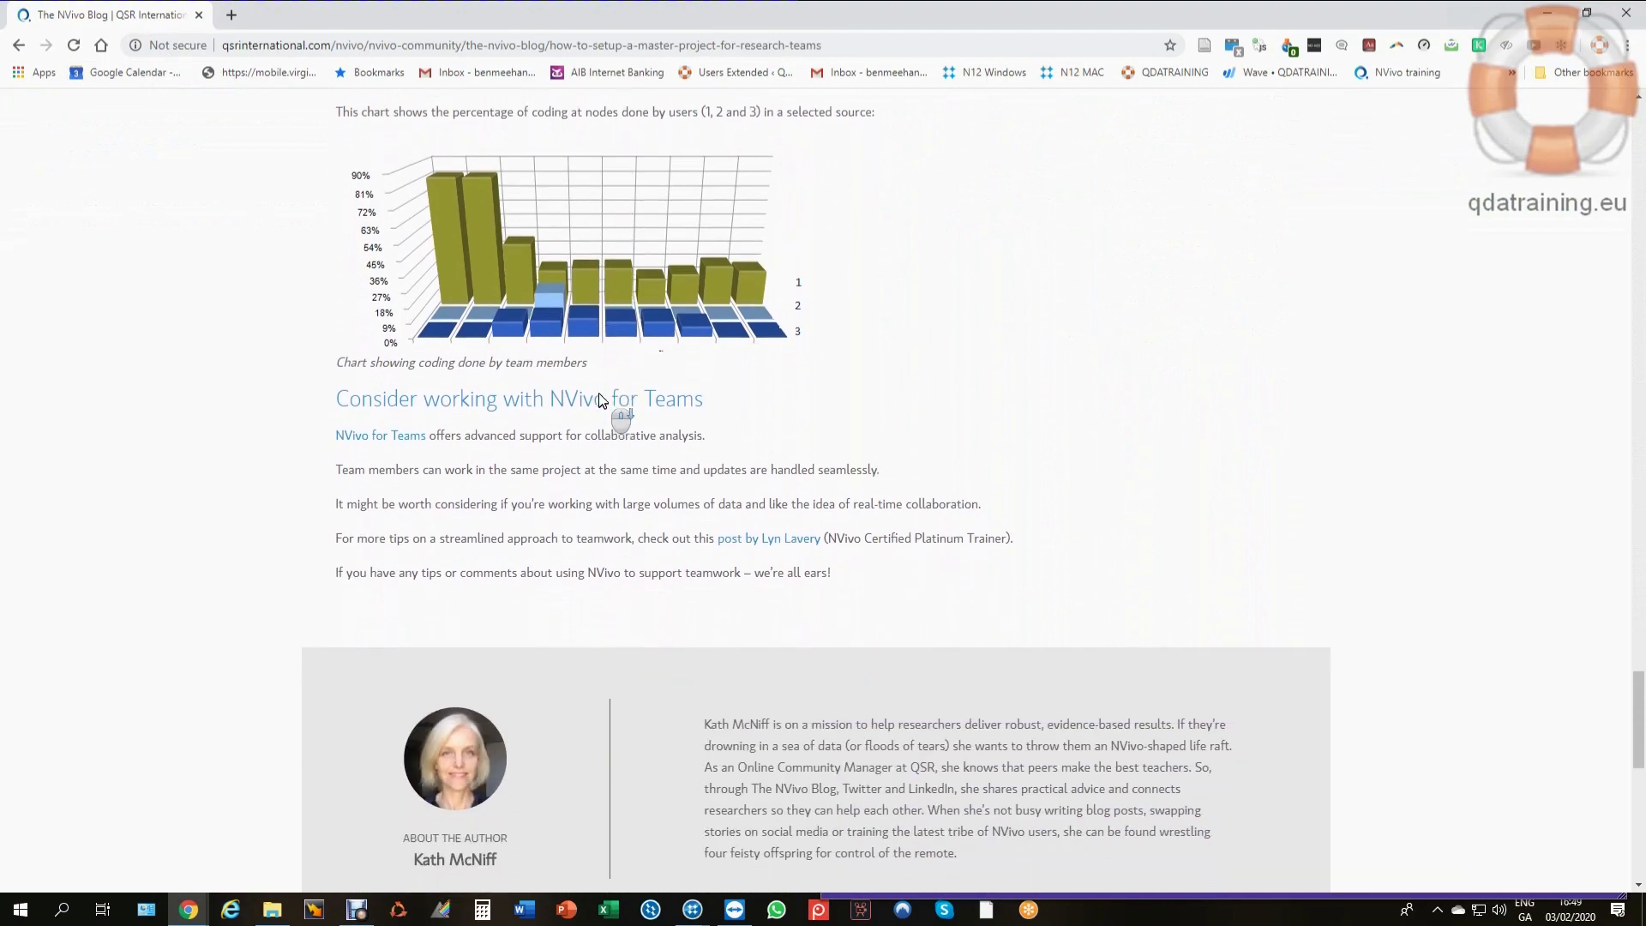
{"action": "scroll", "scroll_direction": "down", "scroll_amount": 3}
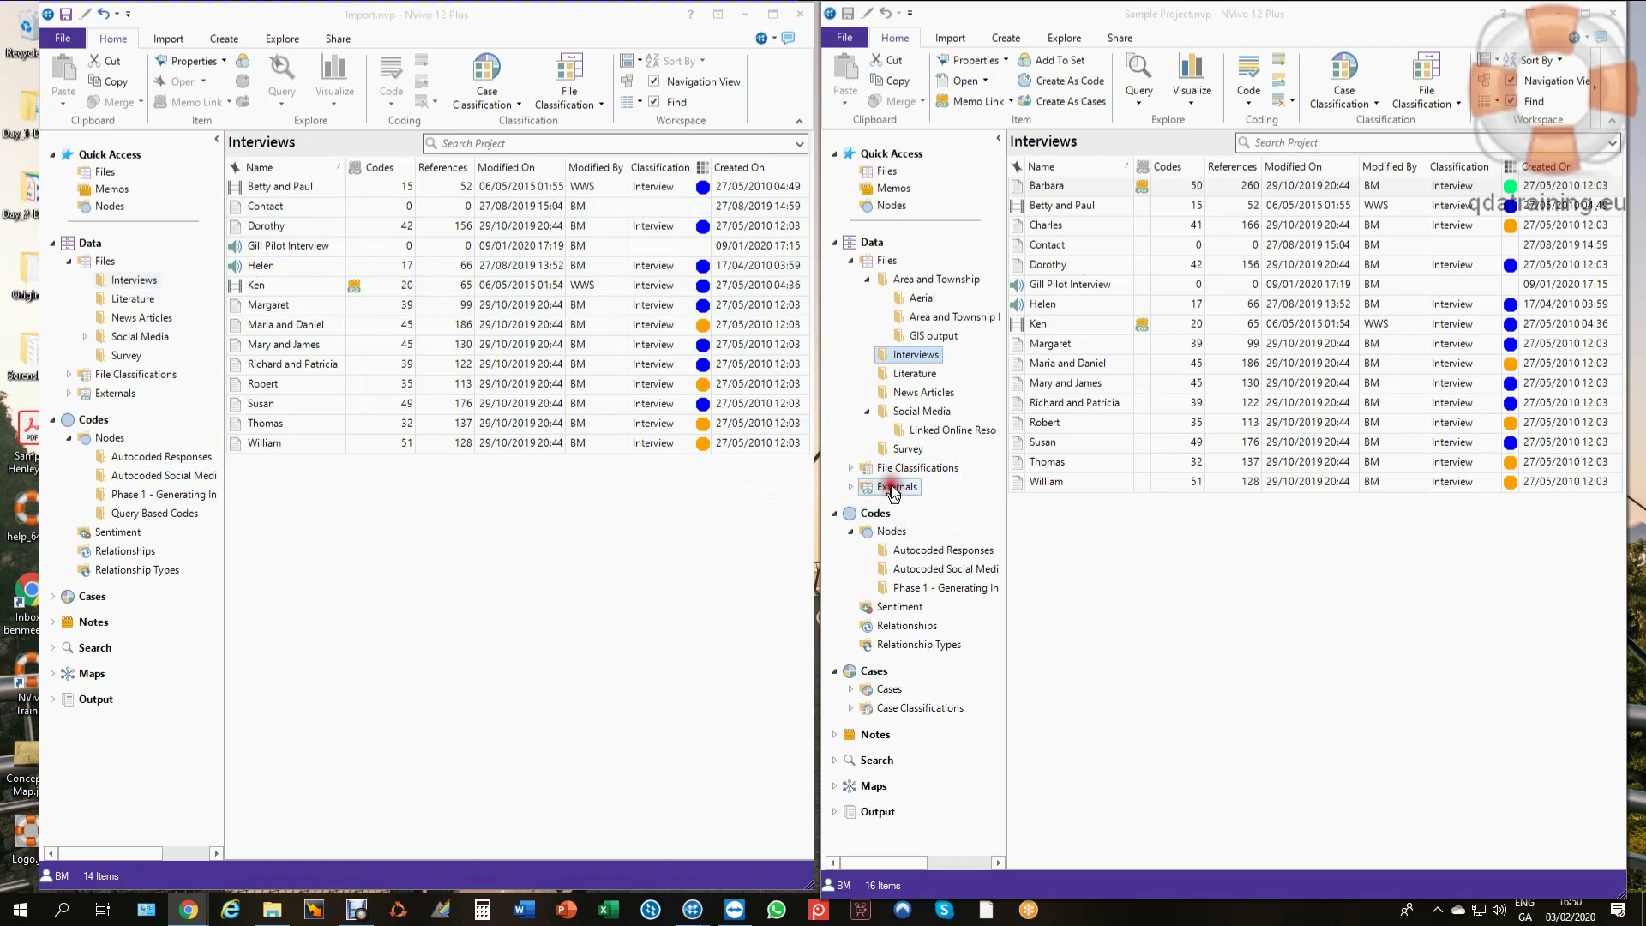
Show the Query Based Codes folder with its negative-tweets node in Import.nvp.
{"action": "left_click", "coordinate": [153, 513]}
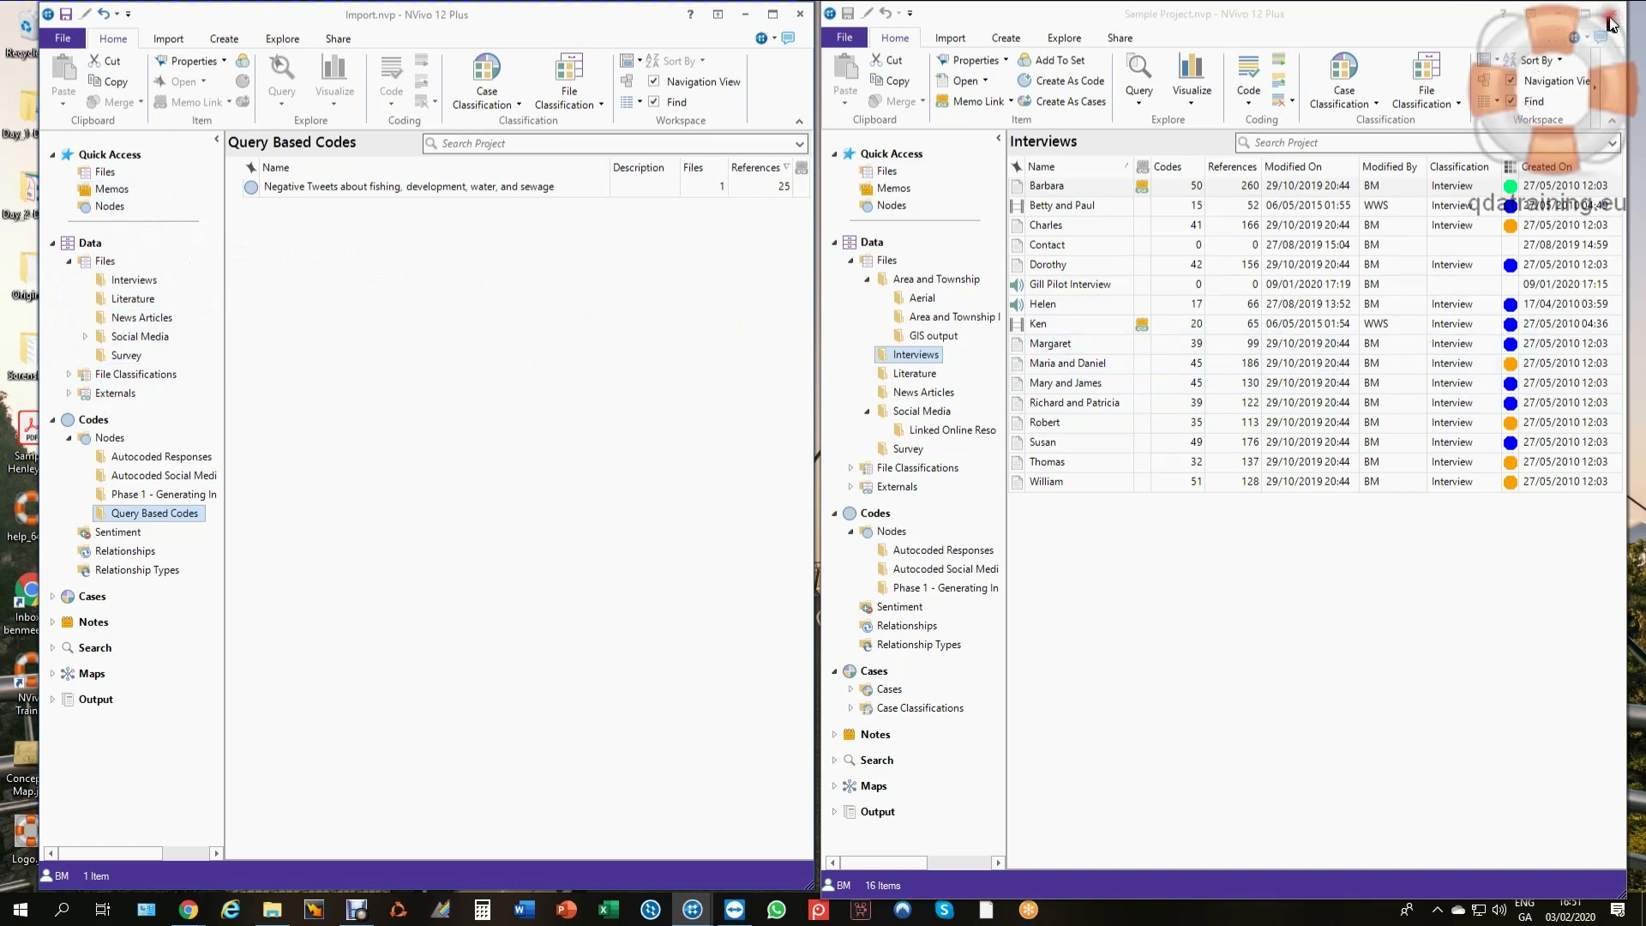
Close the Sample Project copy and start Import Project in Import.nvp, saving changes.
{"action": "left_click", "coordinate": [1046, 185]}
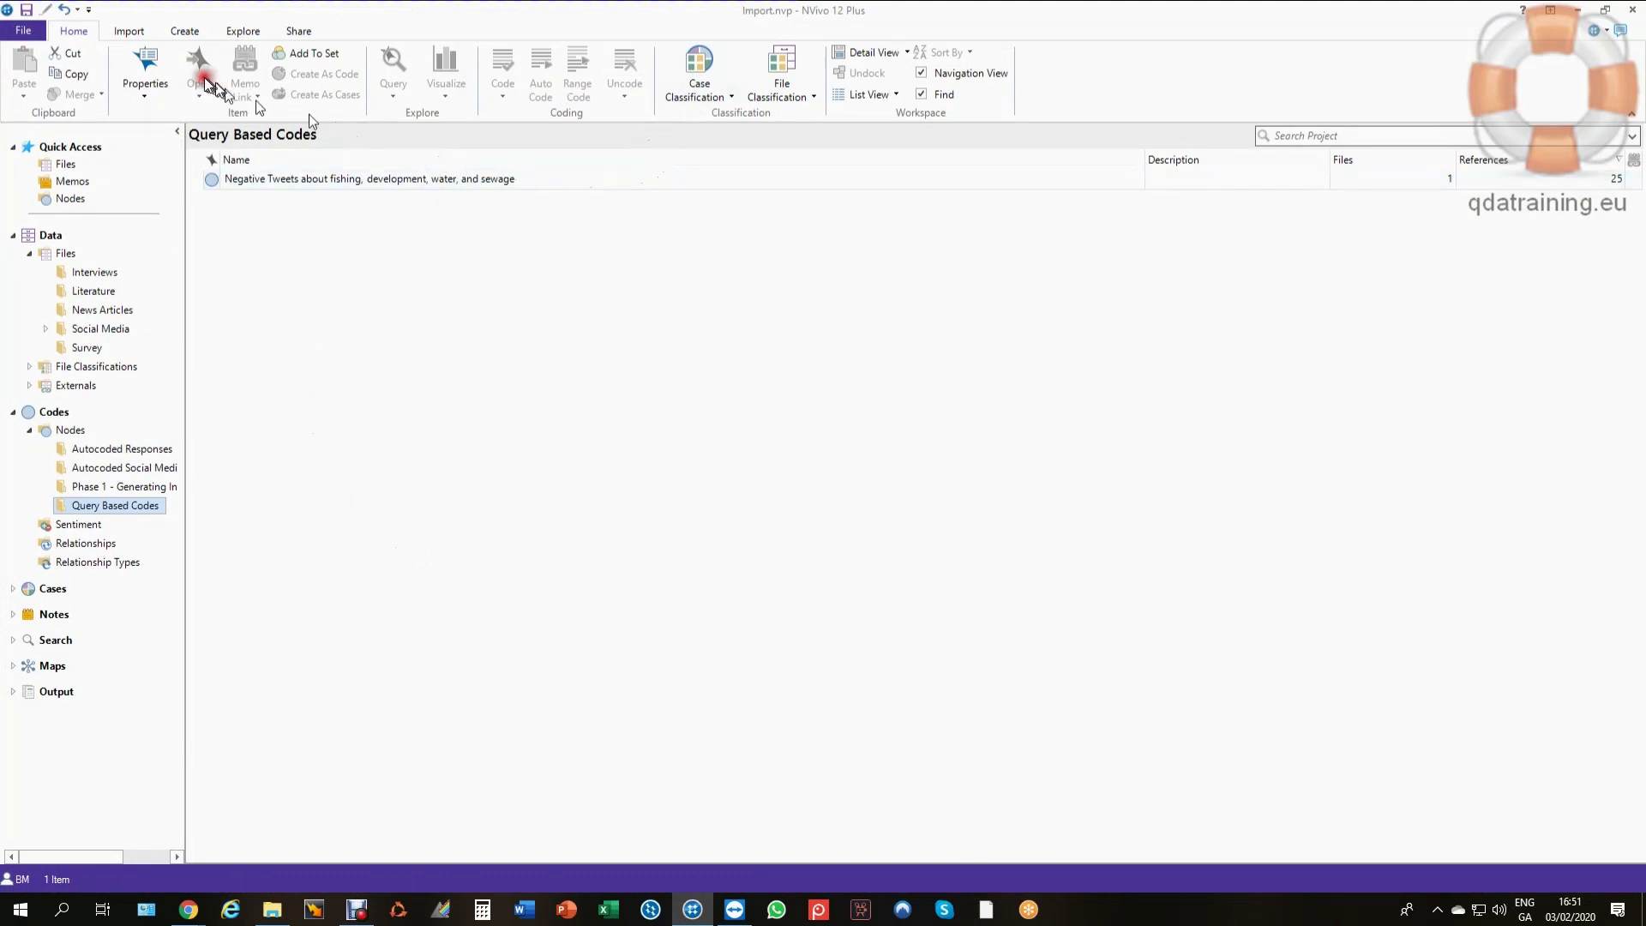
{"action": "left_click", "coordinate": [128, 31]}
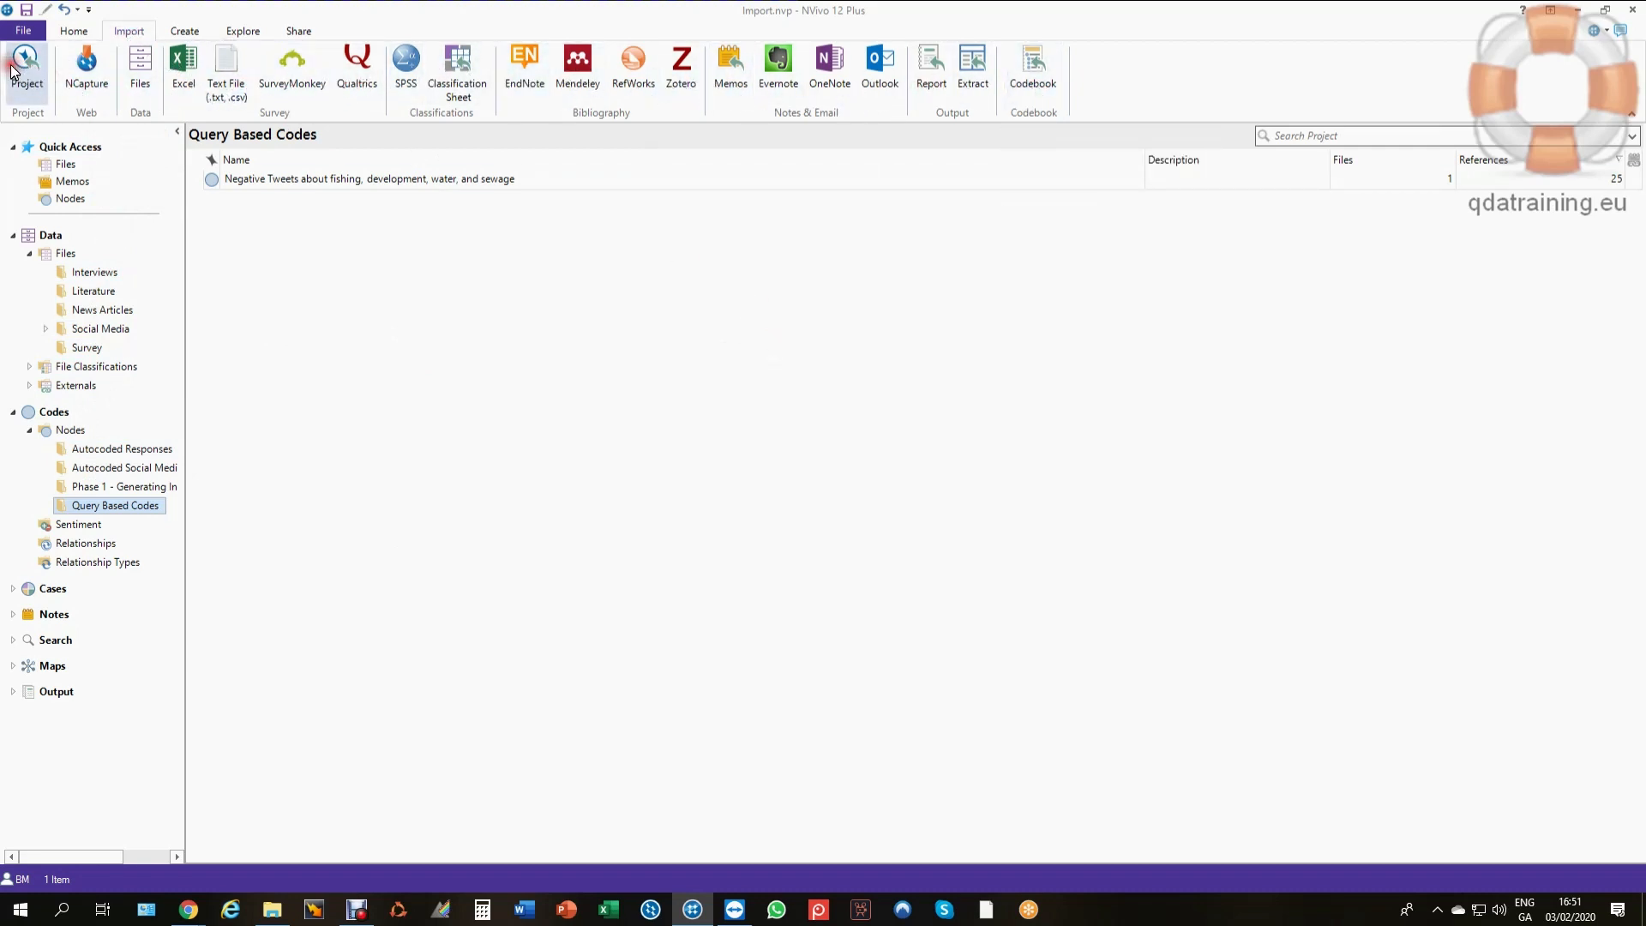
{"action": "left_click", "coordinate": [26, 69]}
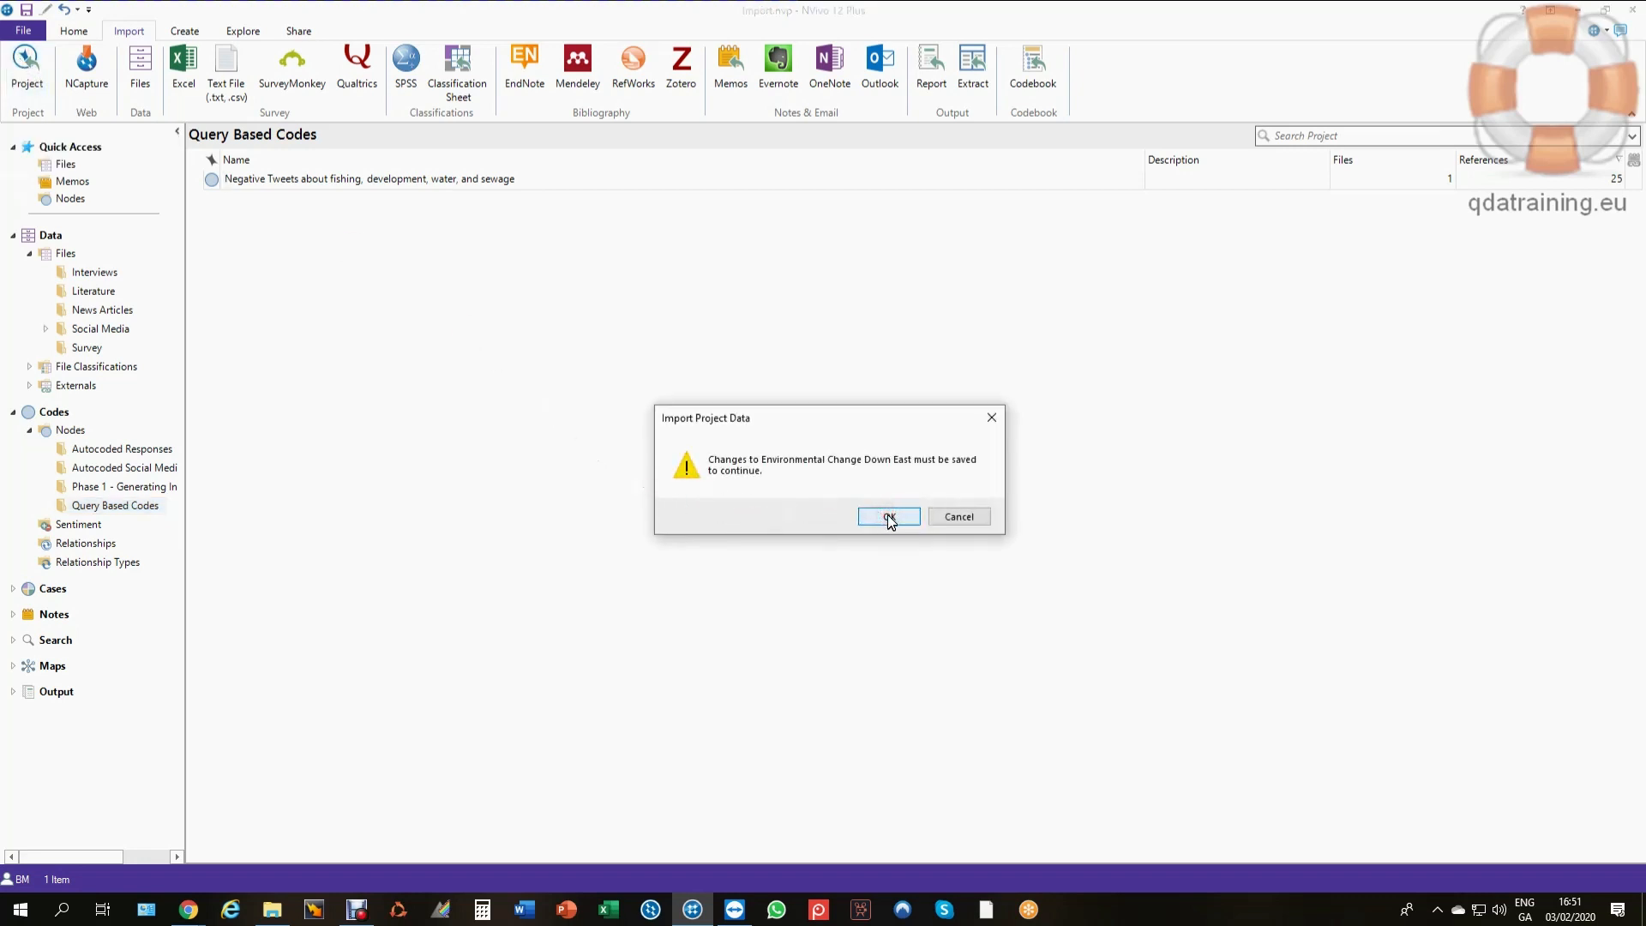
{"action": "left_click", "coordinate": [888, 516]}
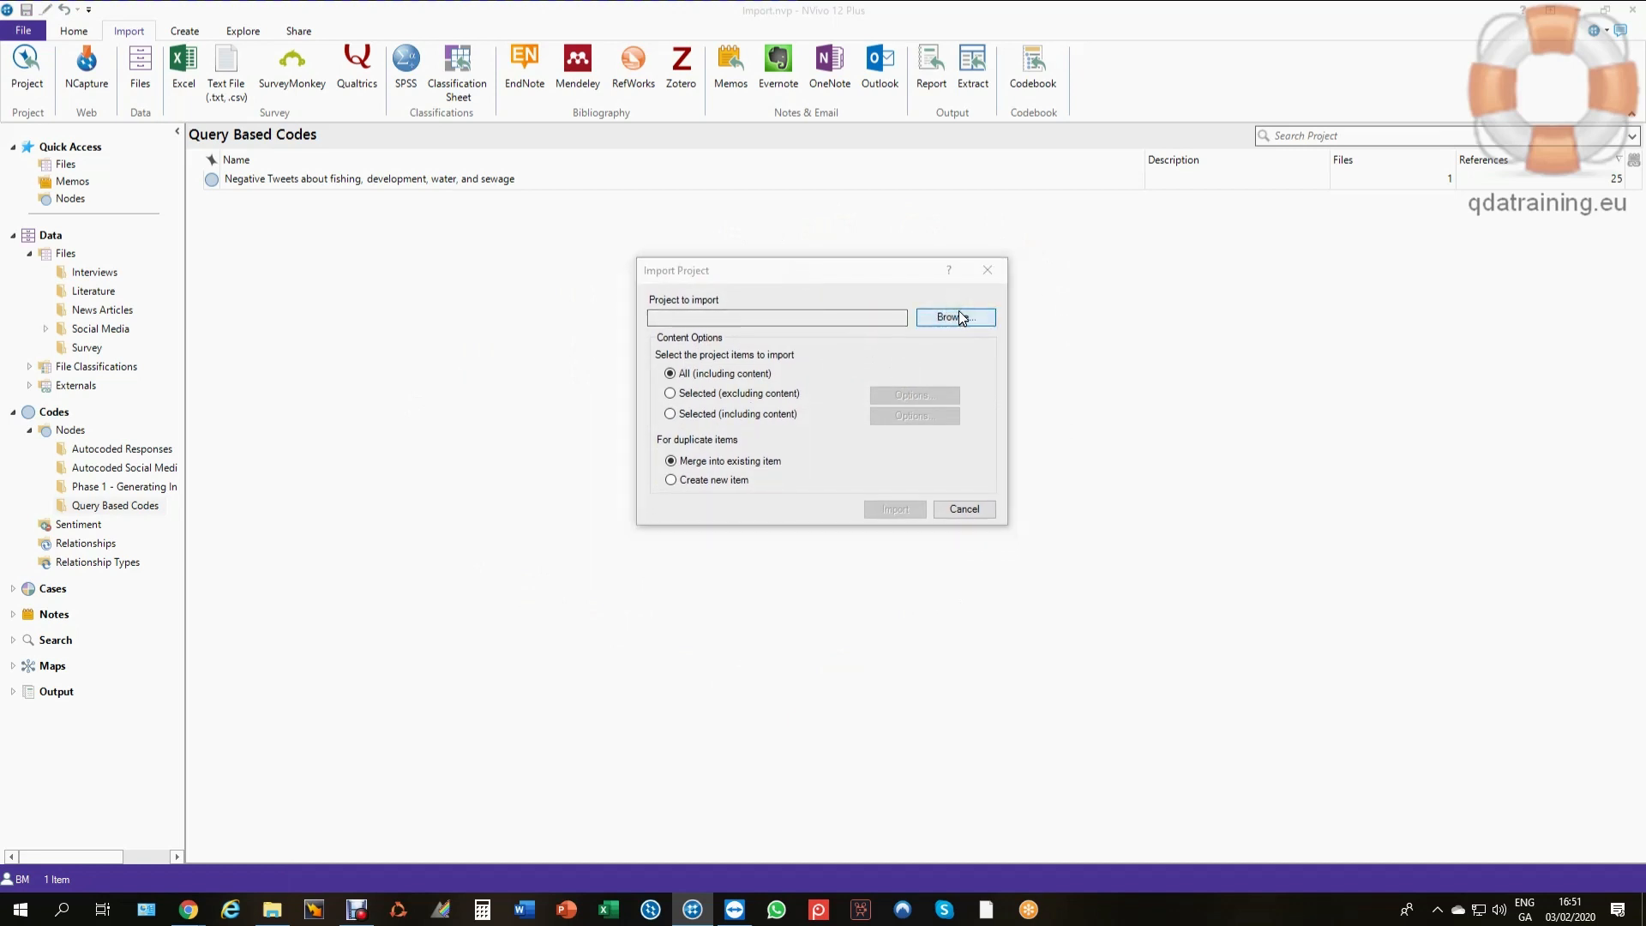
Choose Sample Project.nvp as the project file to import.
{"action": "left_click", "coordinate": [955, 317]}
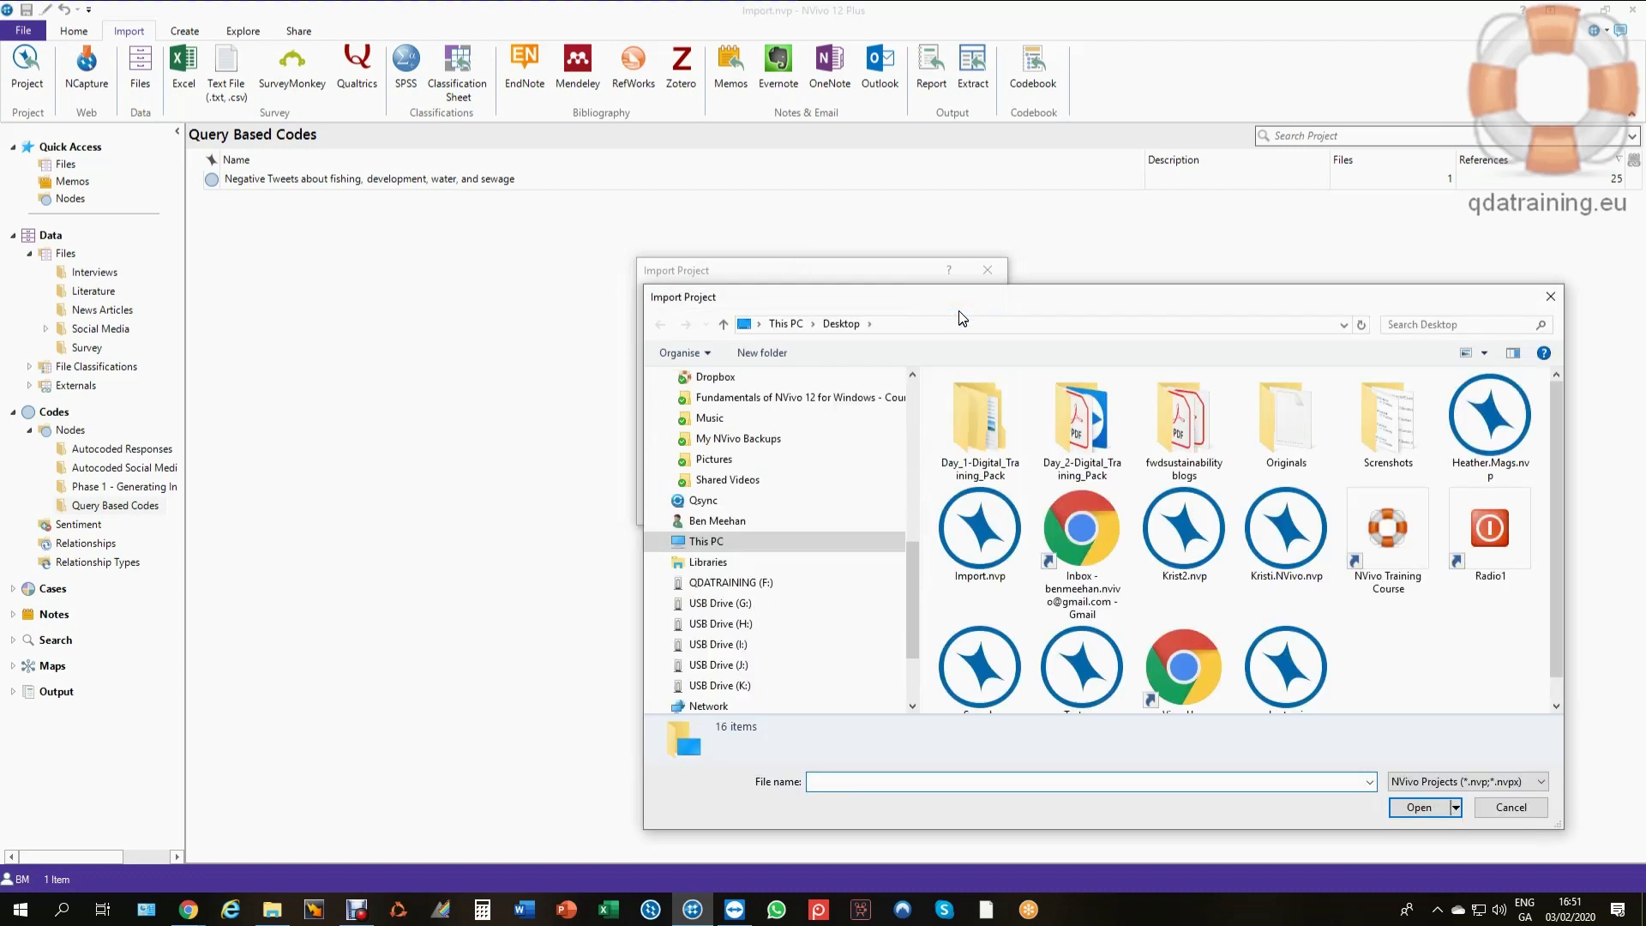
{"action": "scroll", "scroll_direction": "down", "scroll_amount": 3}
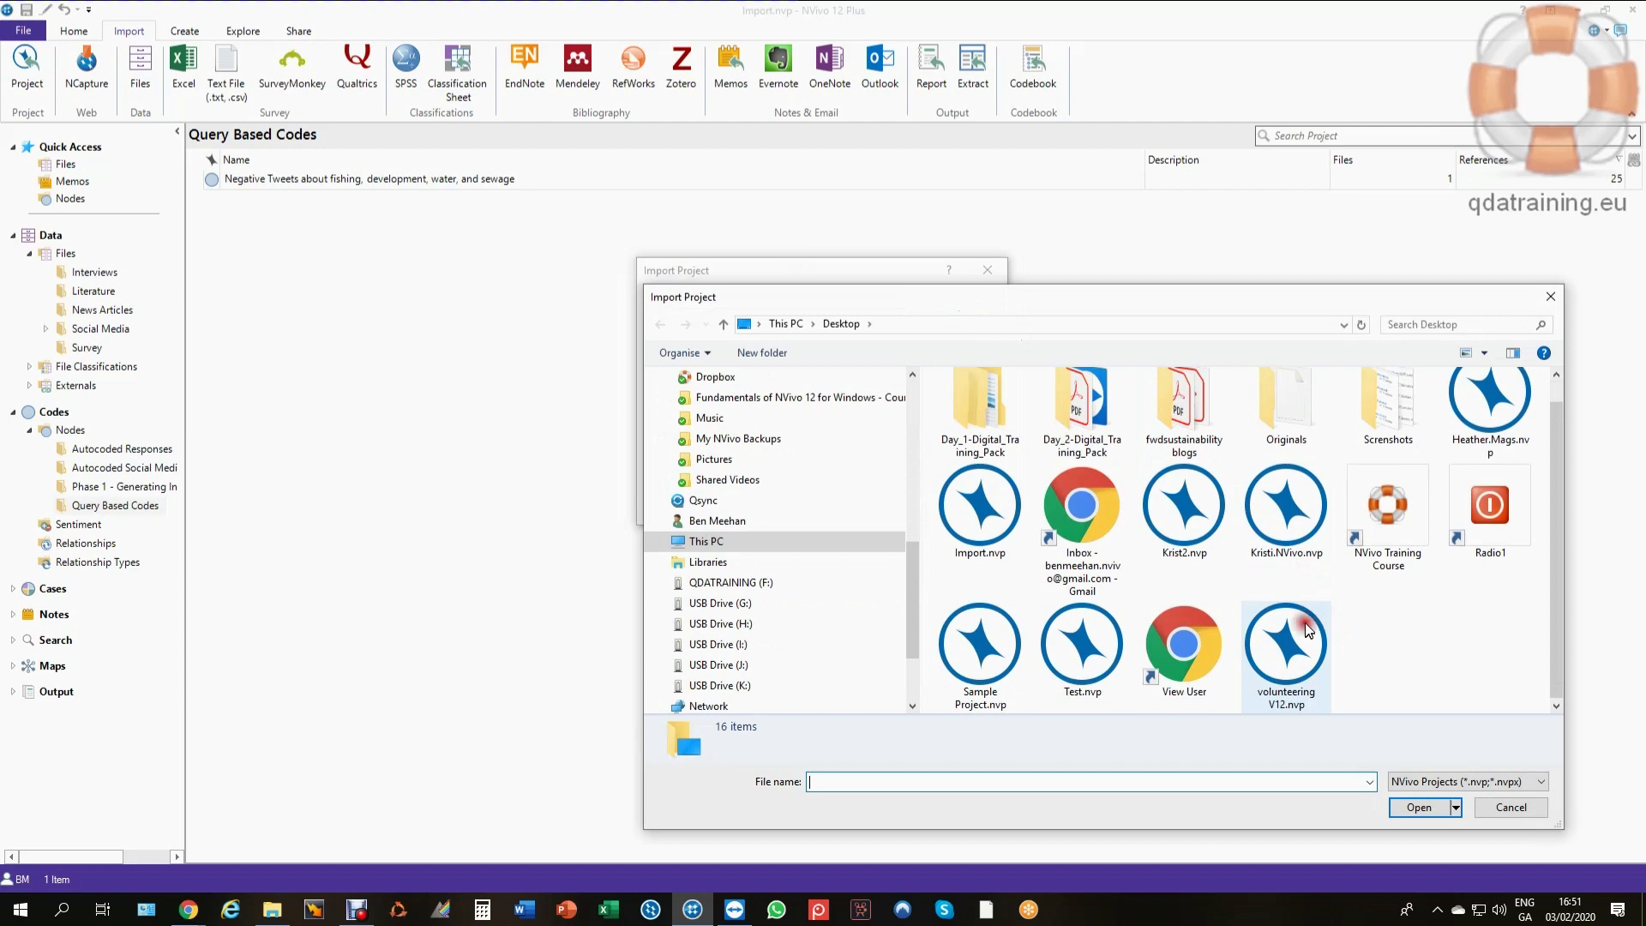
{"action": "left_click", "coordinate": [977, 643]}
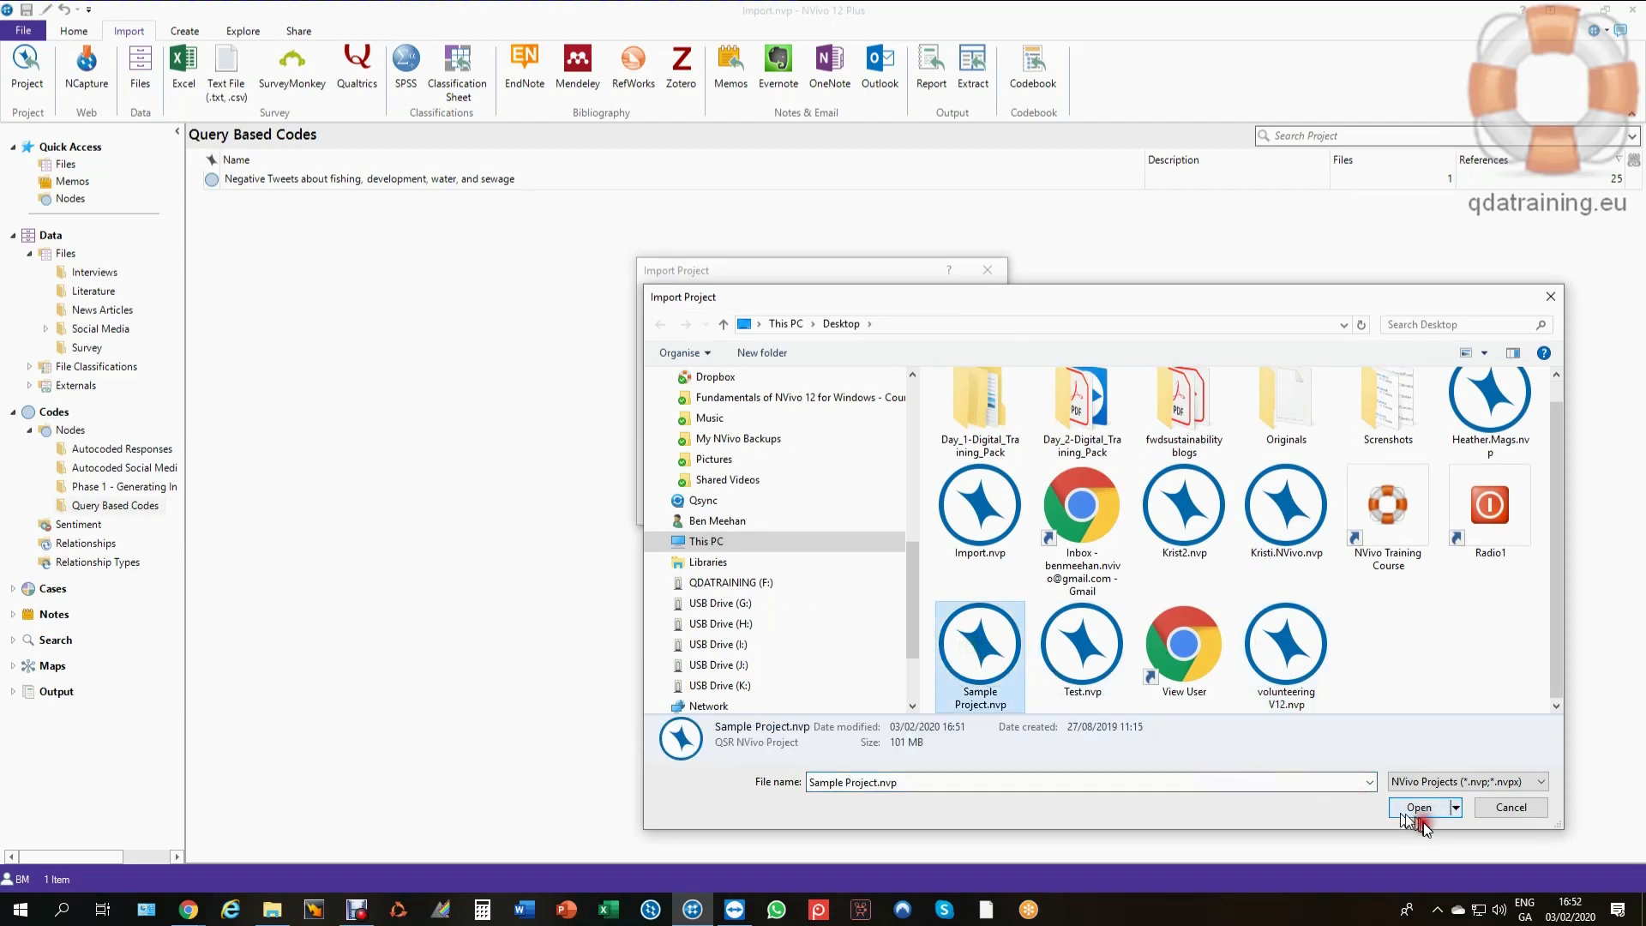
{"action": "left_click", "coordinate": [1417, 807]}
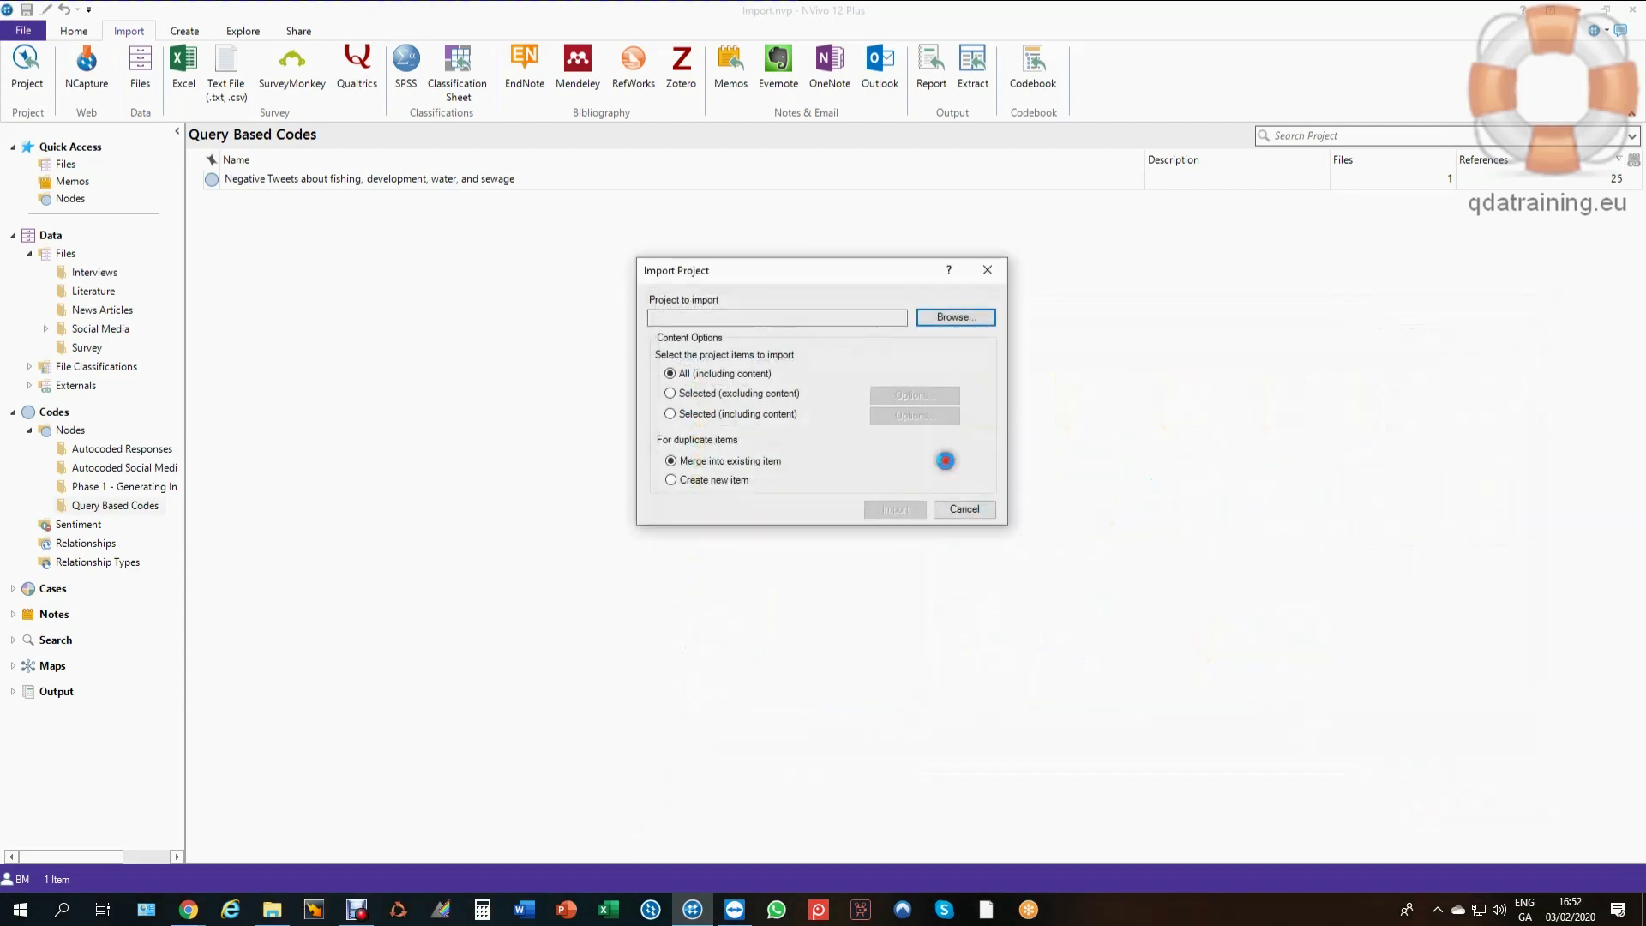
{"action": "left_click", "coordinate": [953, 318]}
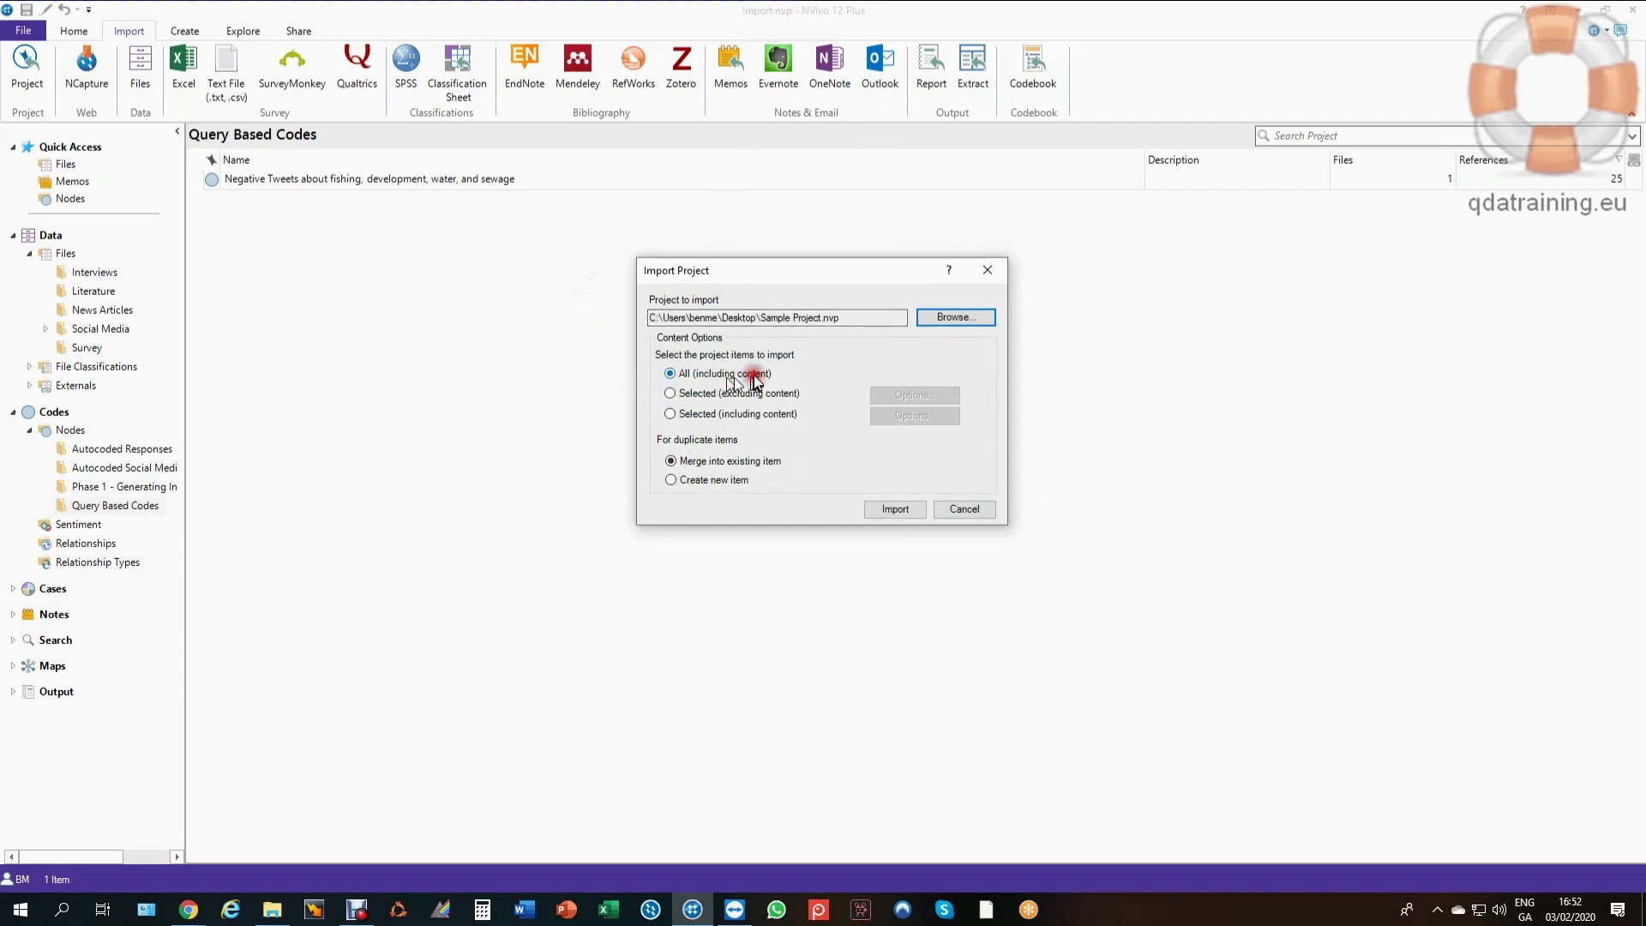
Set the import to All (including content) with duplicates merged into existing items.
{"action": "left_click", "coordinate": [670, 393]}
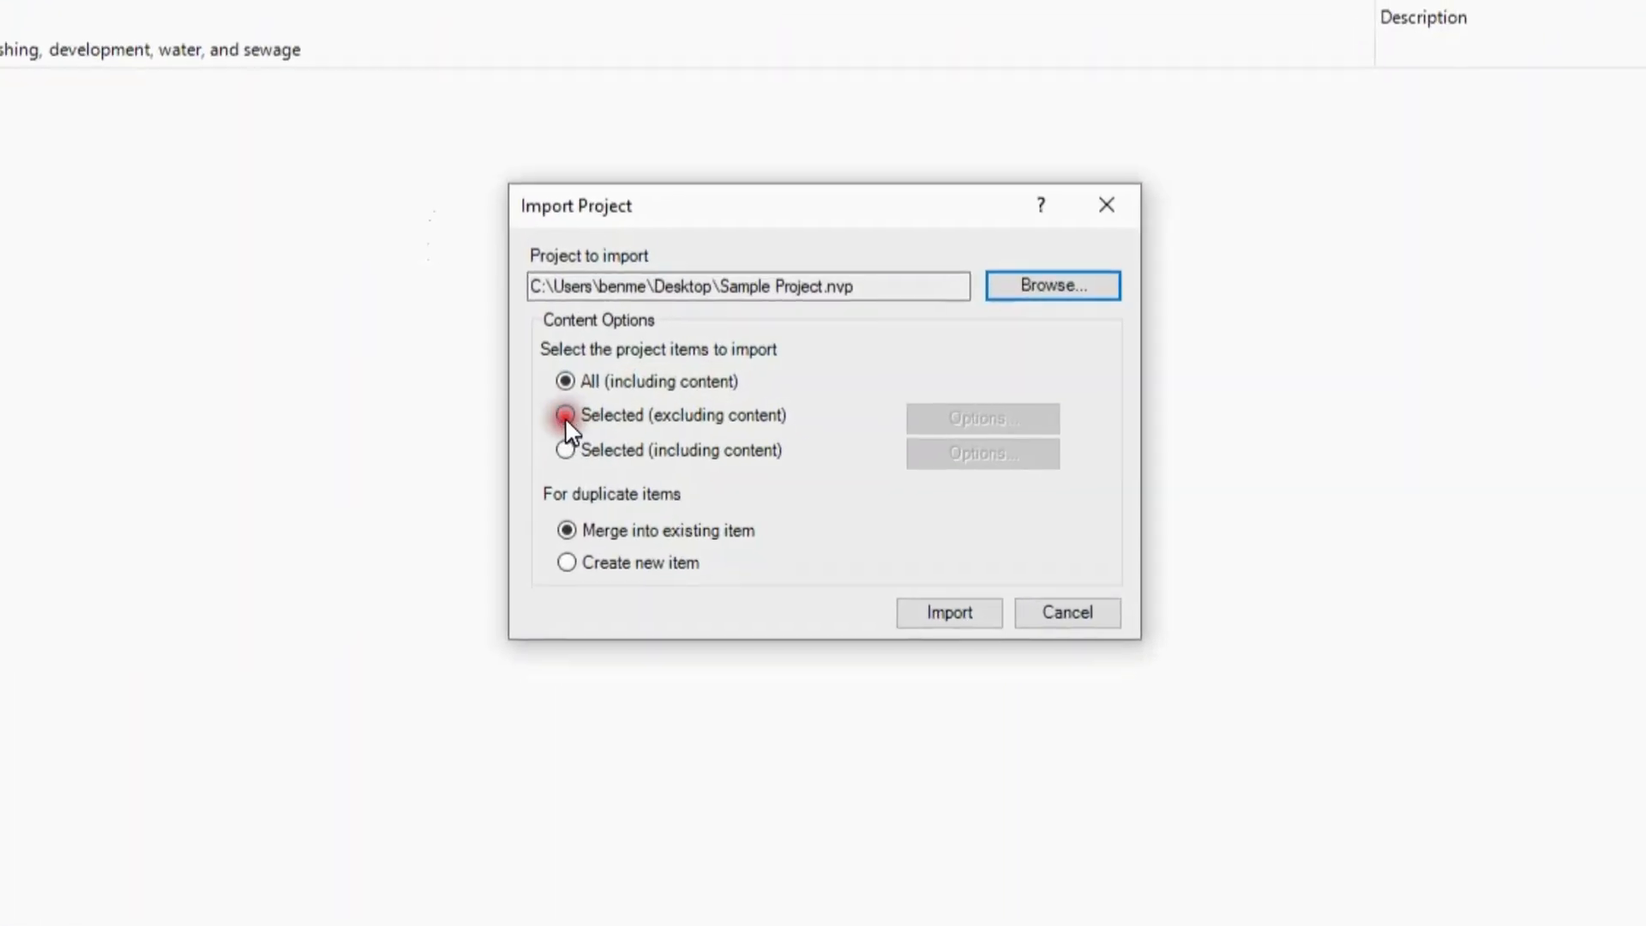
{"action": "left_click", "coordinate": [568, 415]}
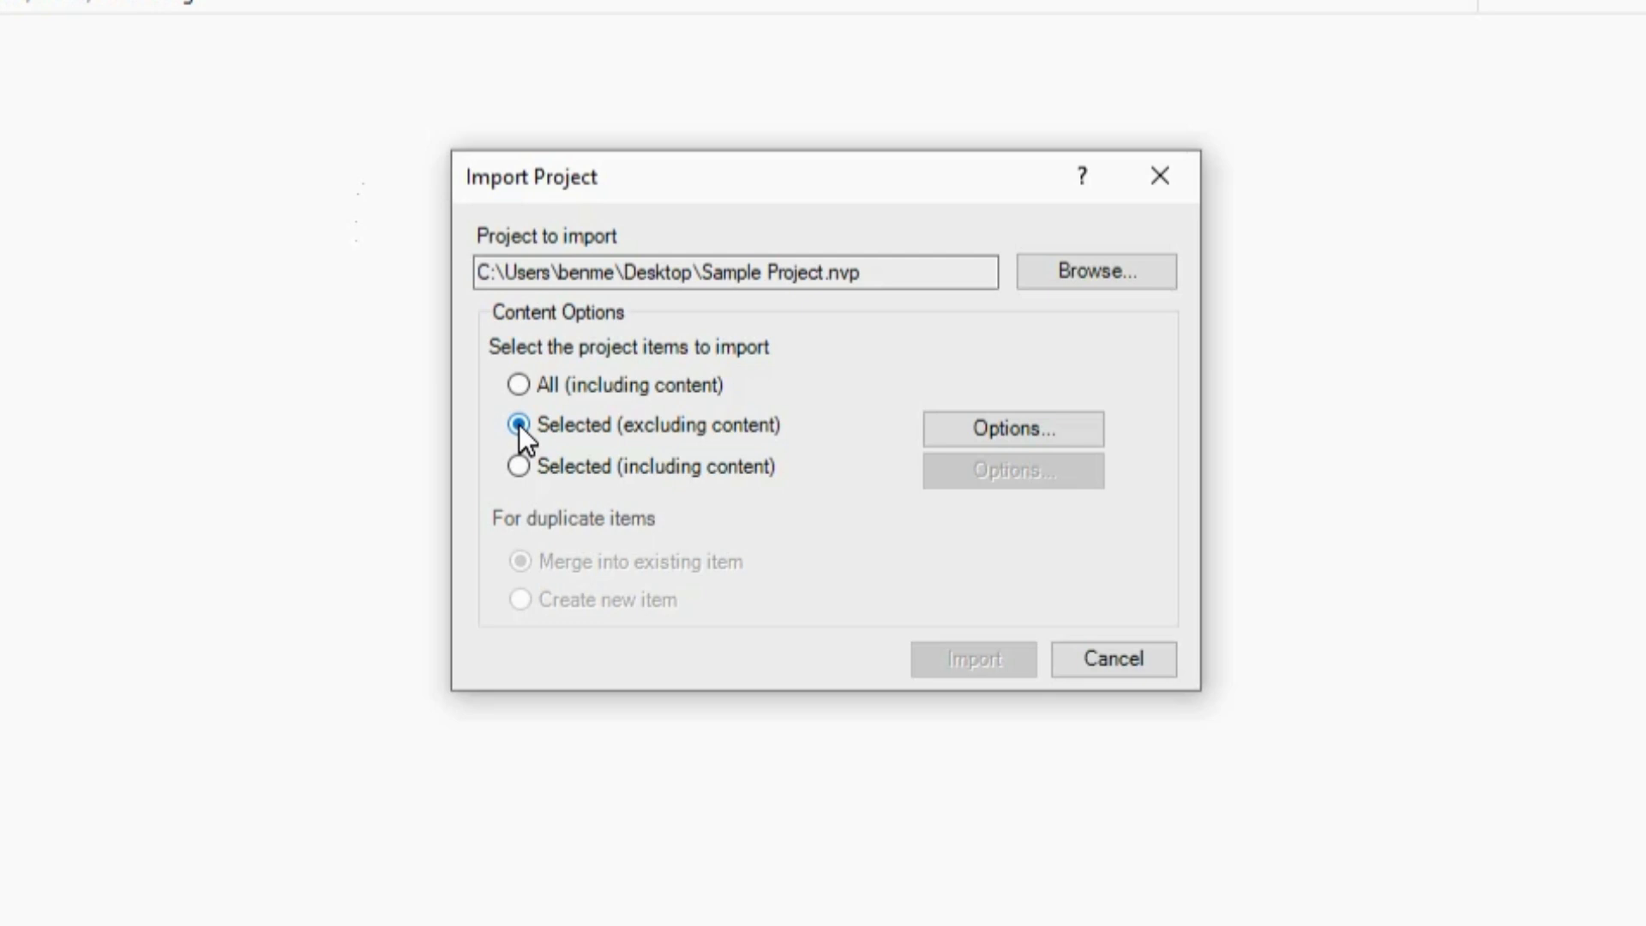
{"action": "left_click", "coordinate": [518, 467]}
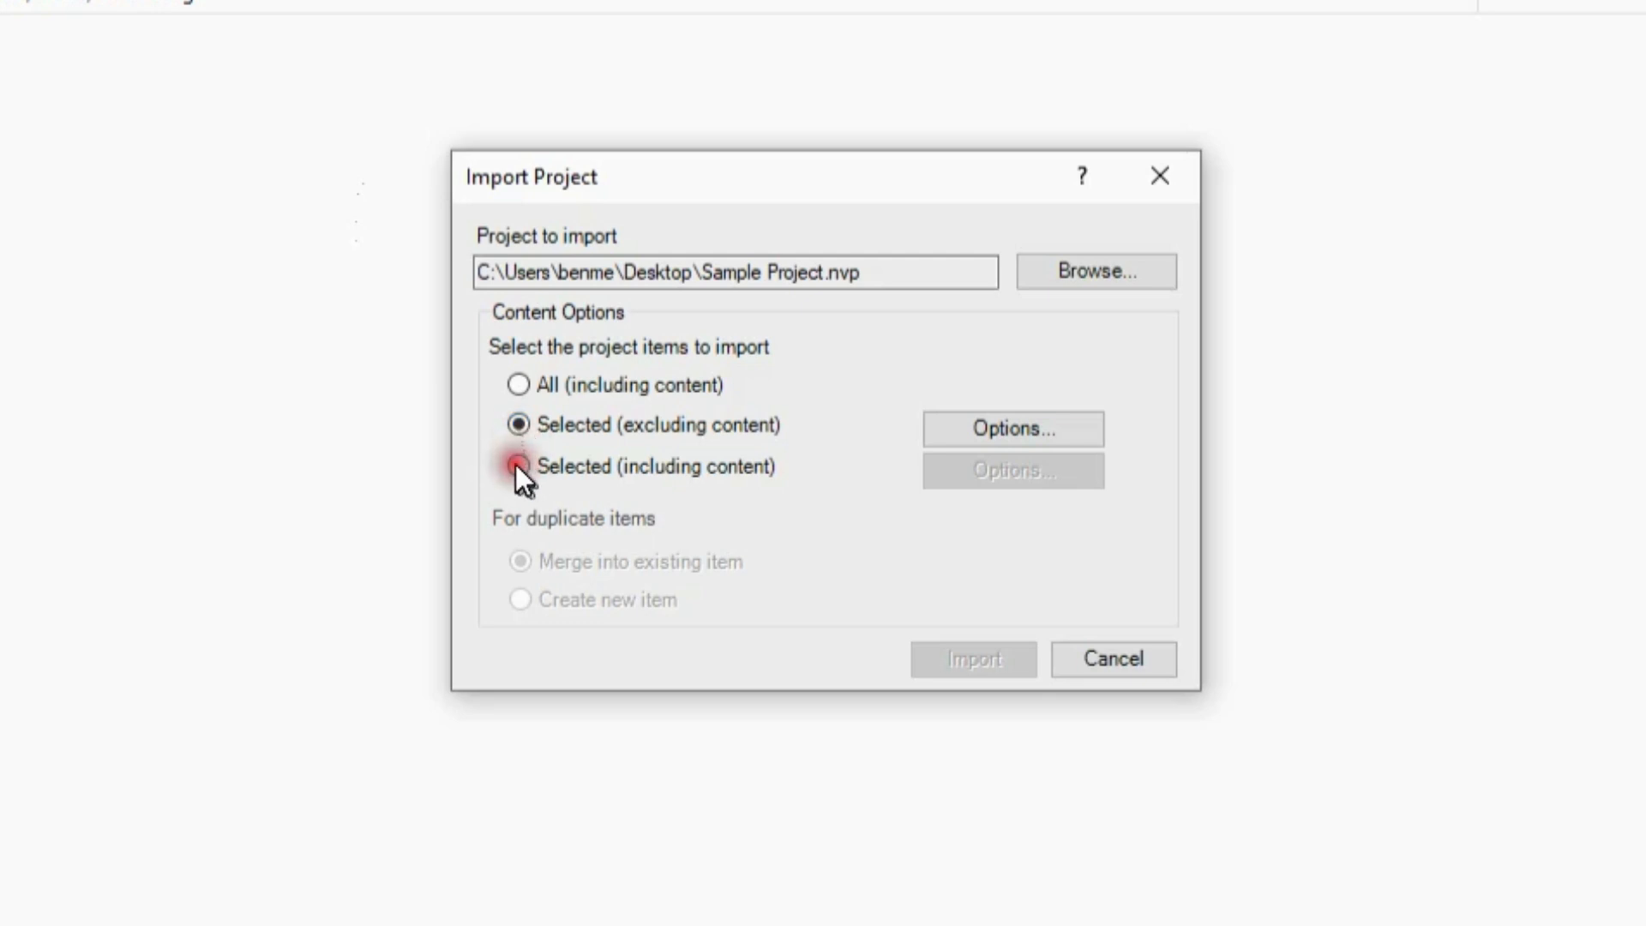
{"action": "left_click", "coordinate": [518, 467]}
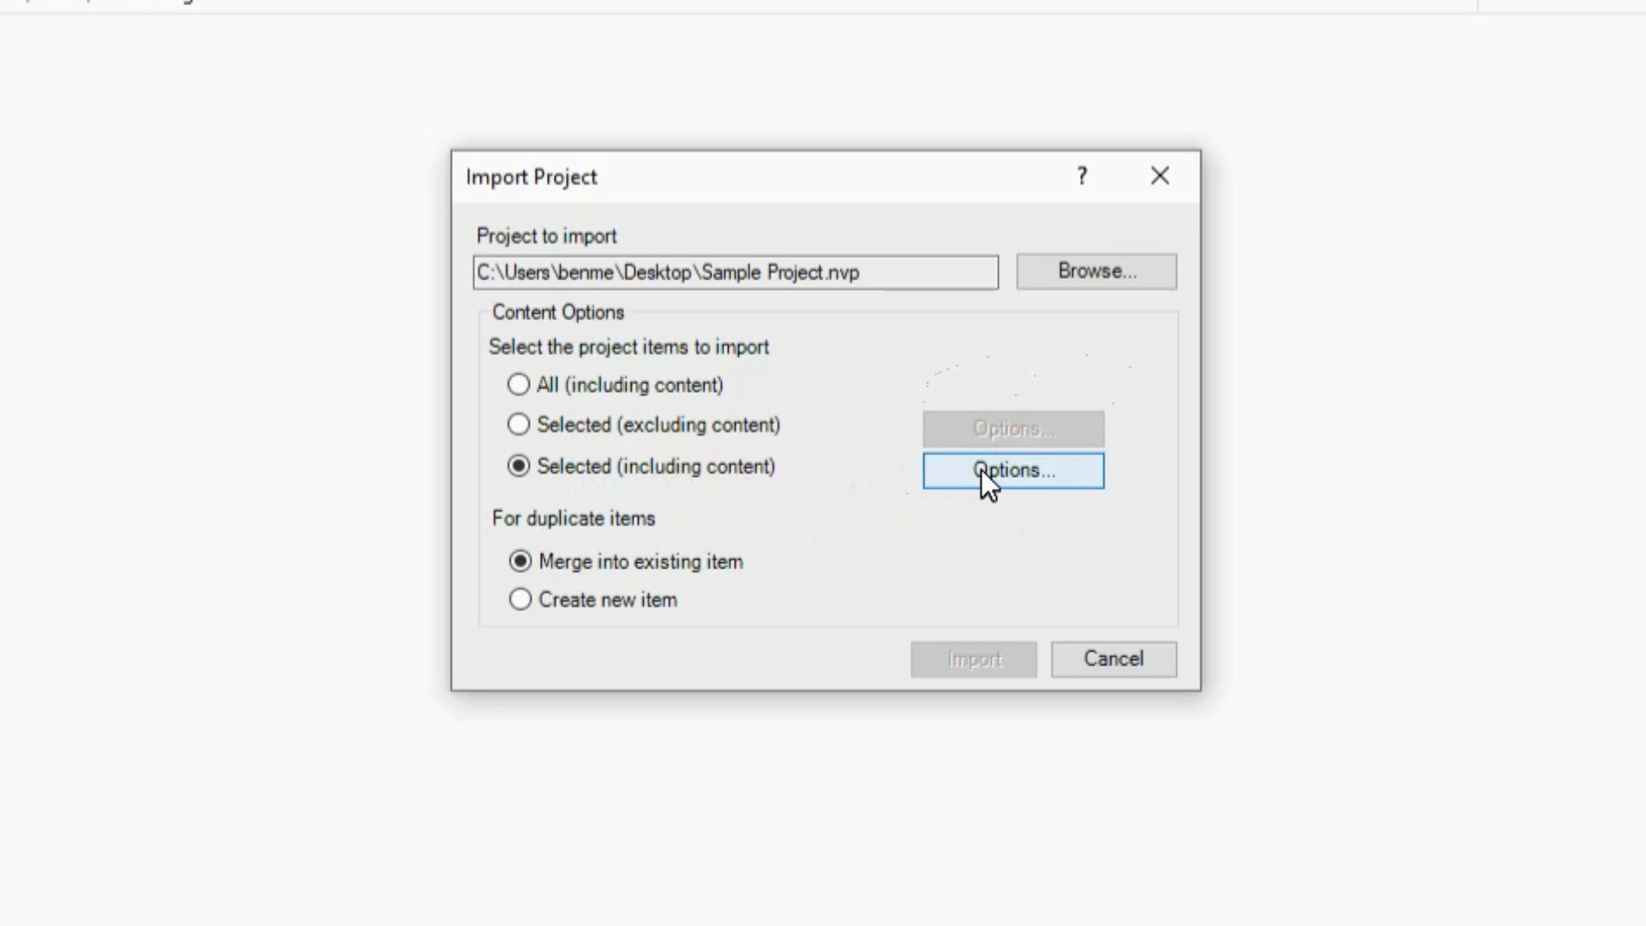
{"action": "left_click", "coordinate": [1011, 469]}
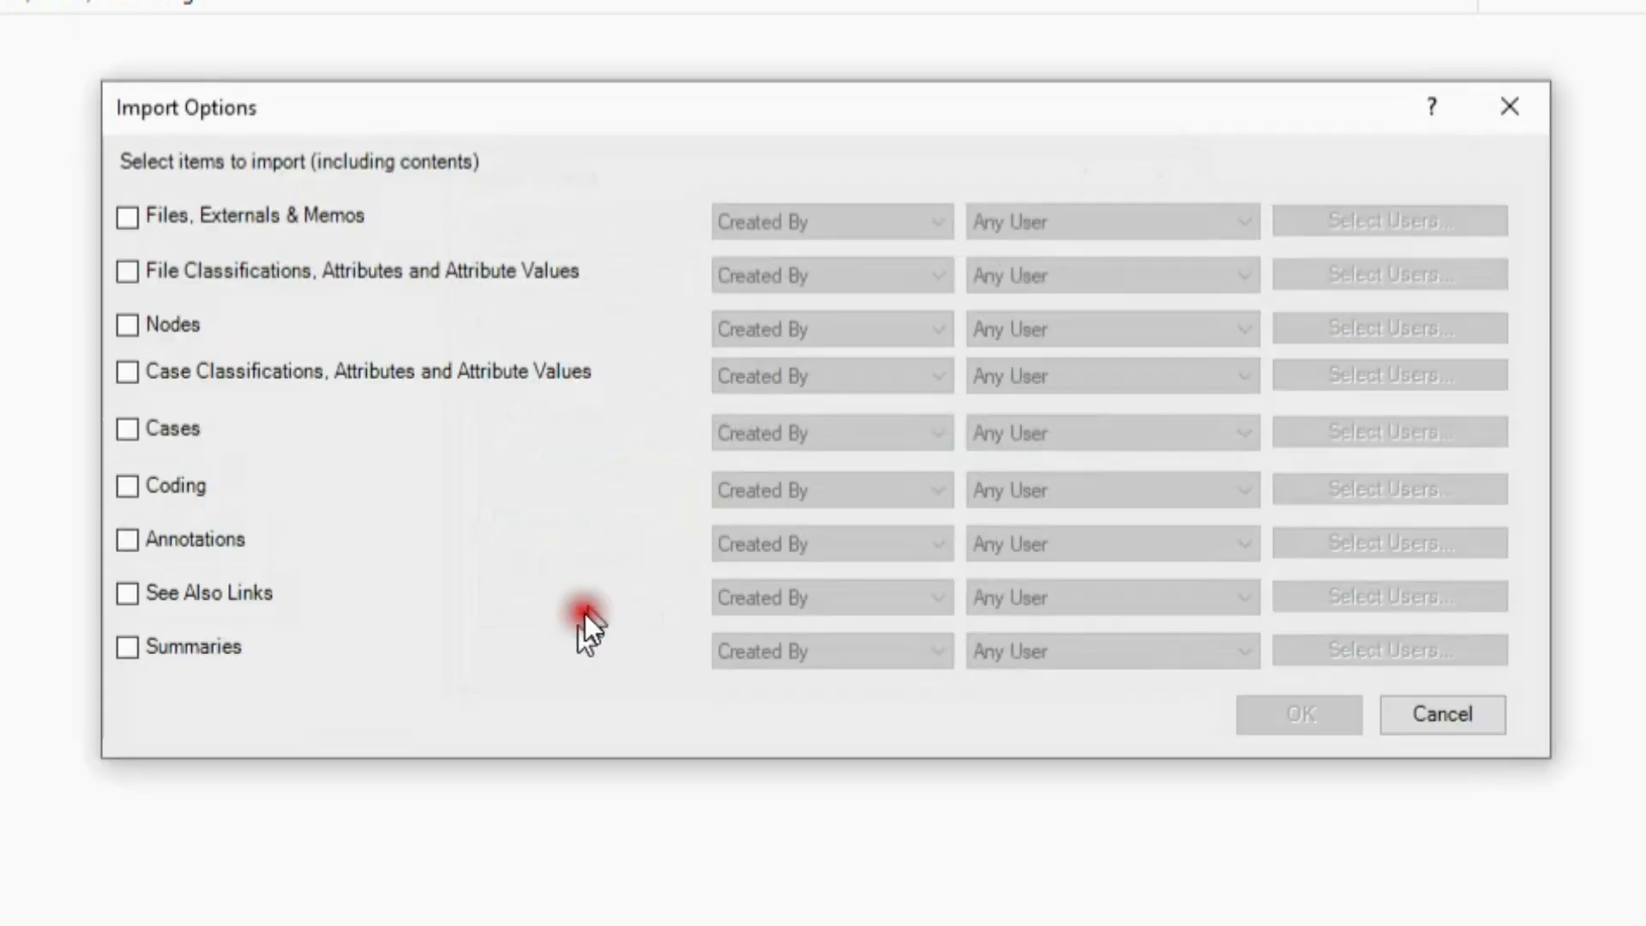
{"action": "mouse_move", "coordinate": [160, 237]}
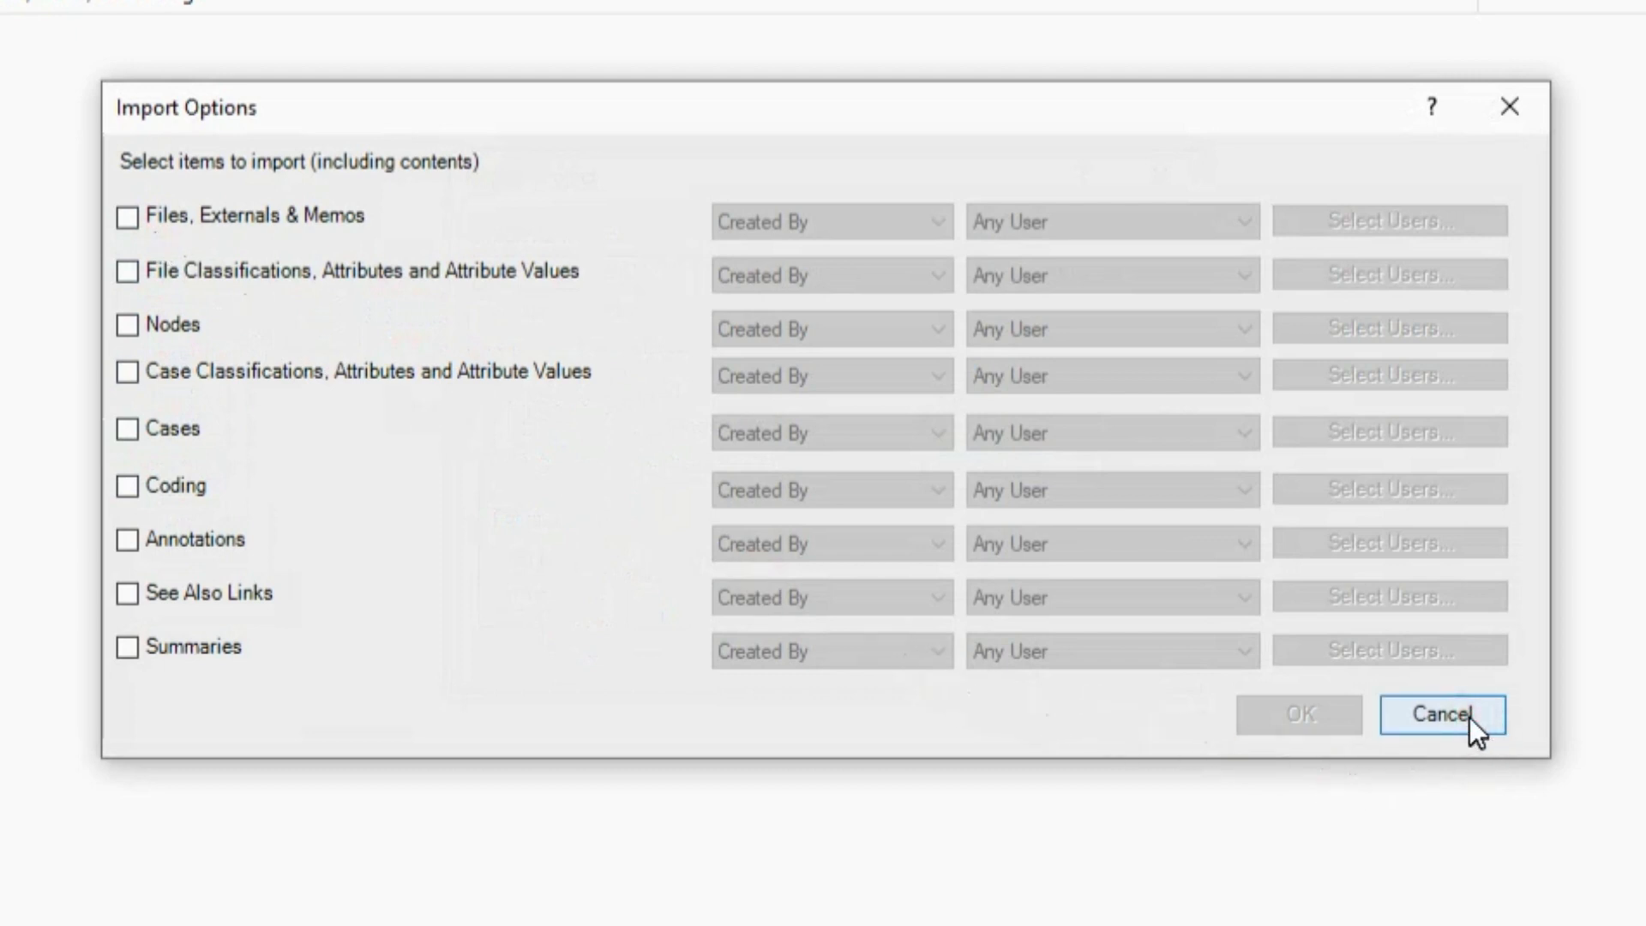
{"action": "left_click", "coordinate": [1441, 713]}
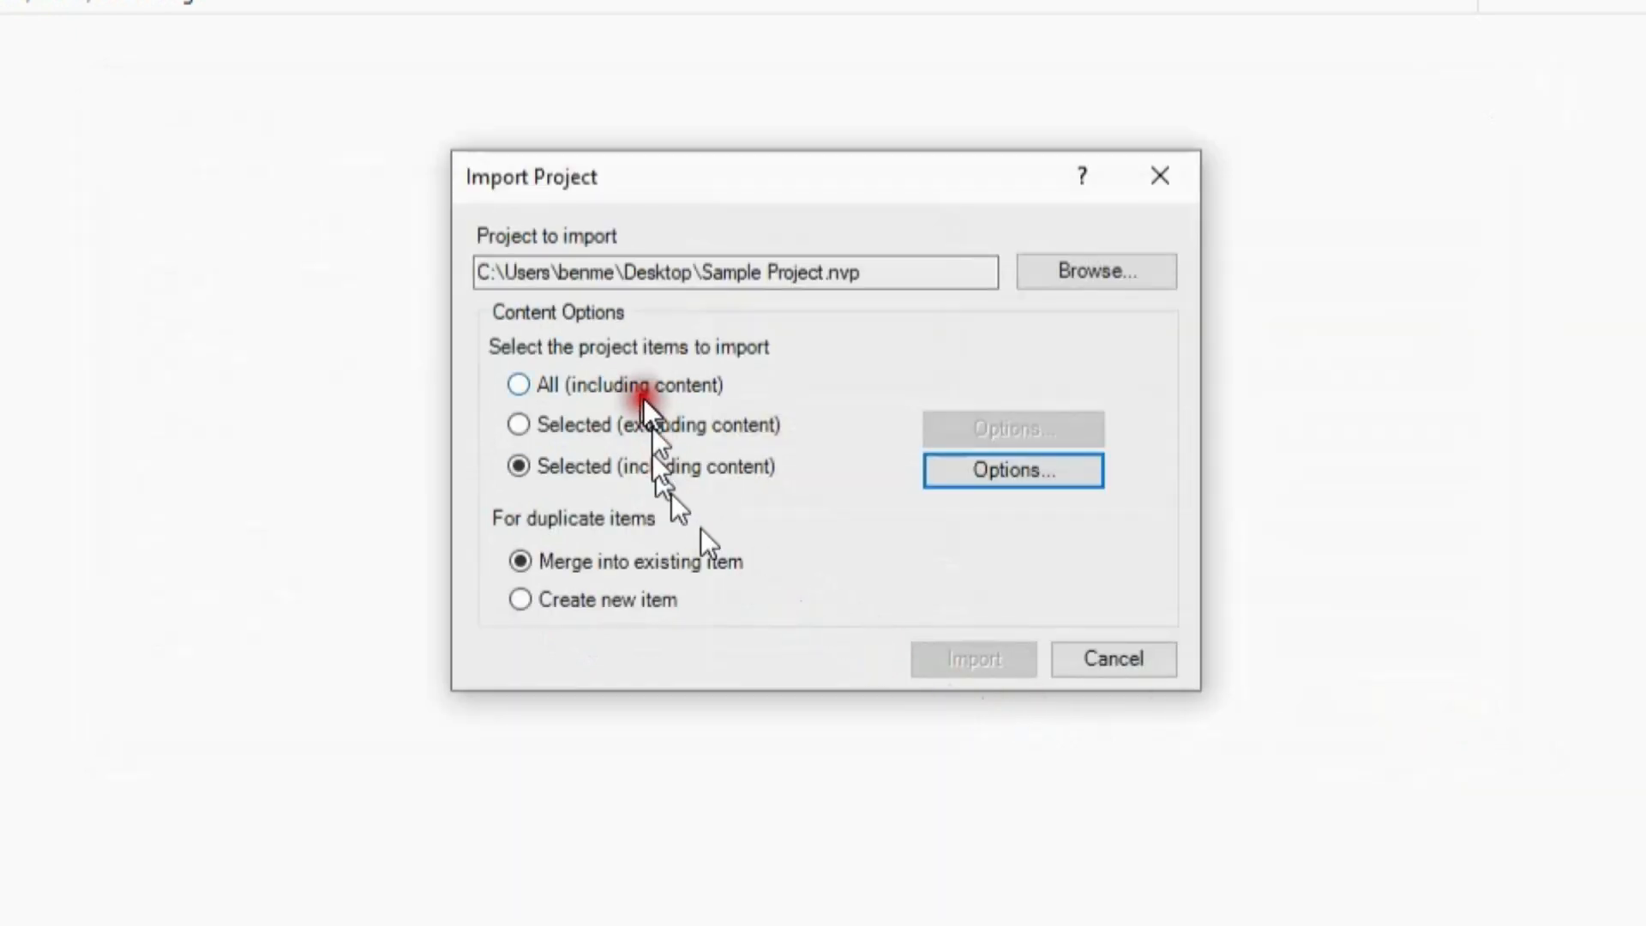
{"action": "left_click", "coordinate": [516, 384]}
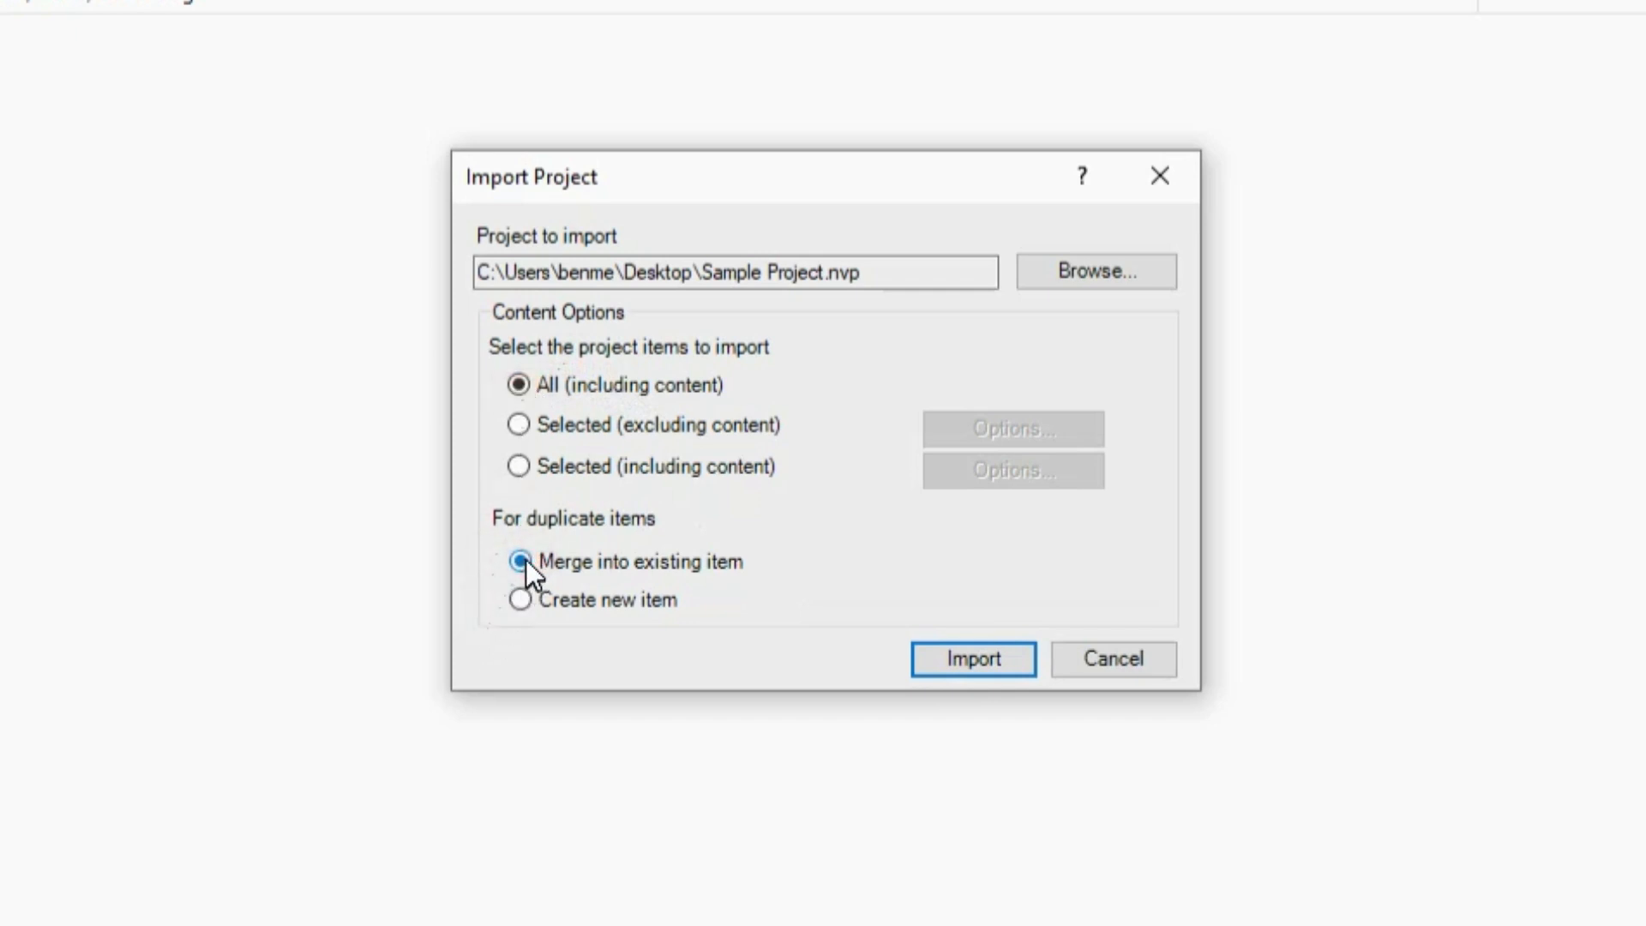
{"action": "left_click", "coordinate": [518, 562]}
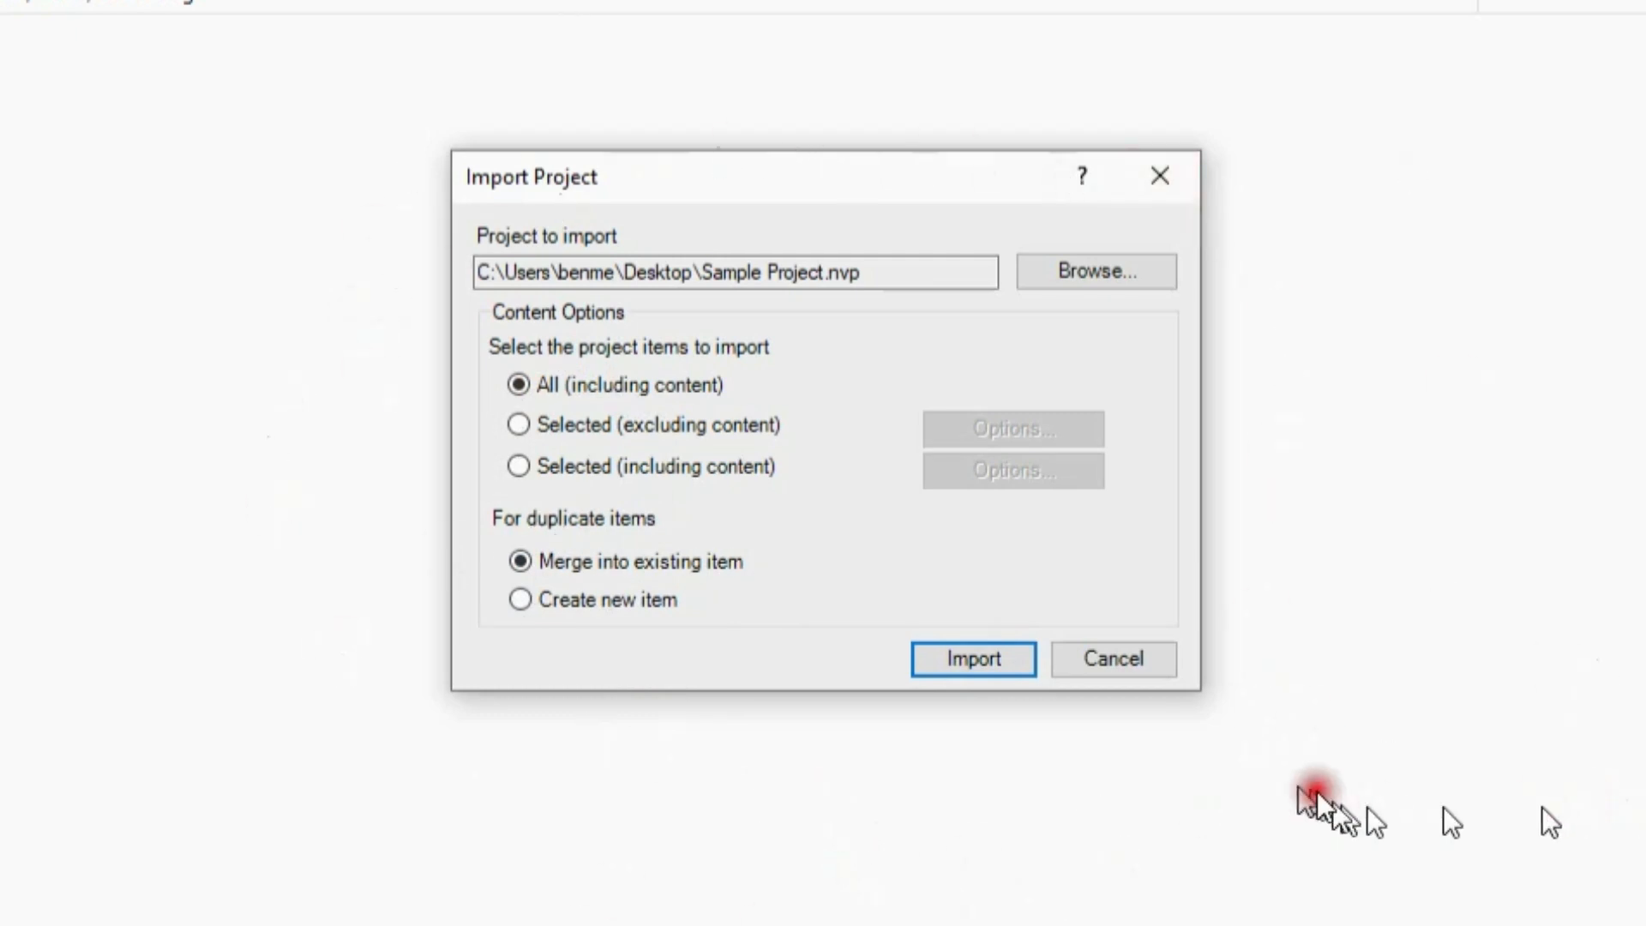
Run the import of Sample Project.nvp and close the Import Project Results report.
{"action": "left_click", "coordinate": [972, 658]}
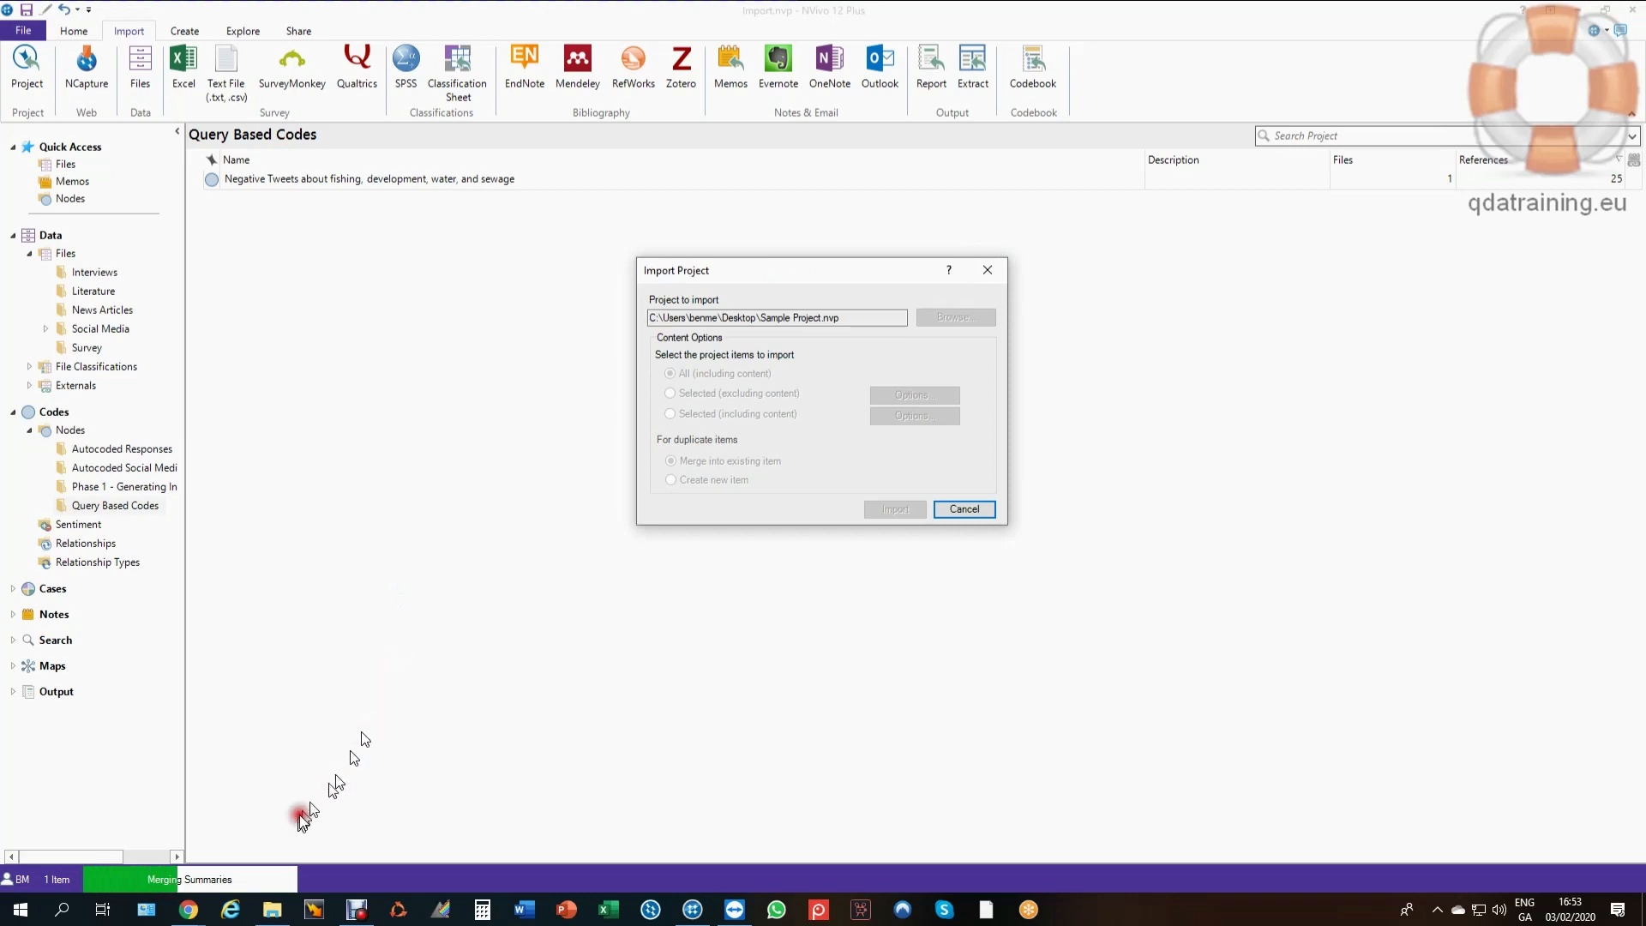
{"action": "mouse_move", "coordinate": [367, 770]}
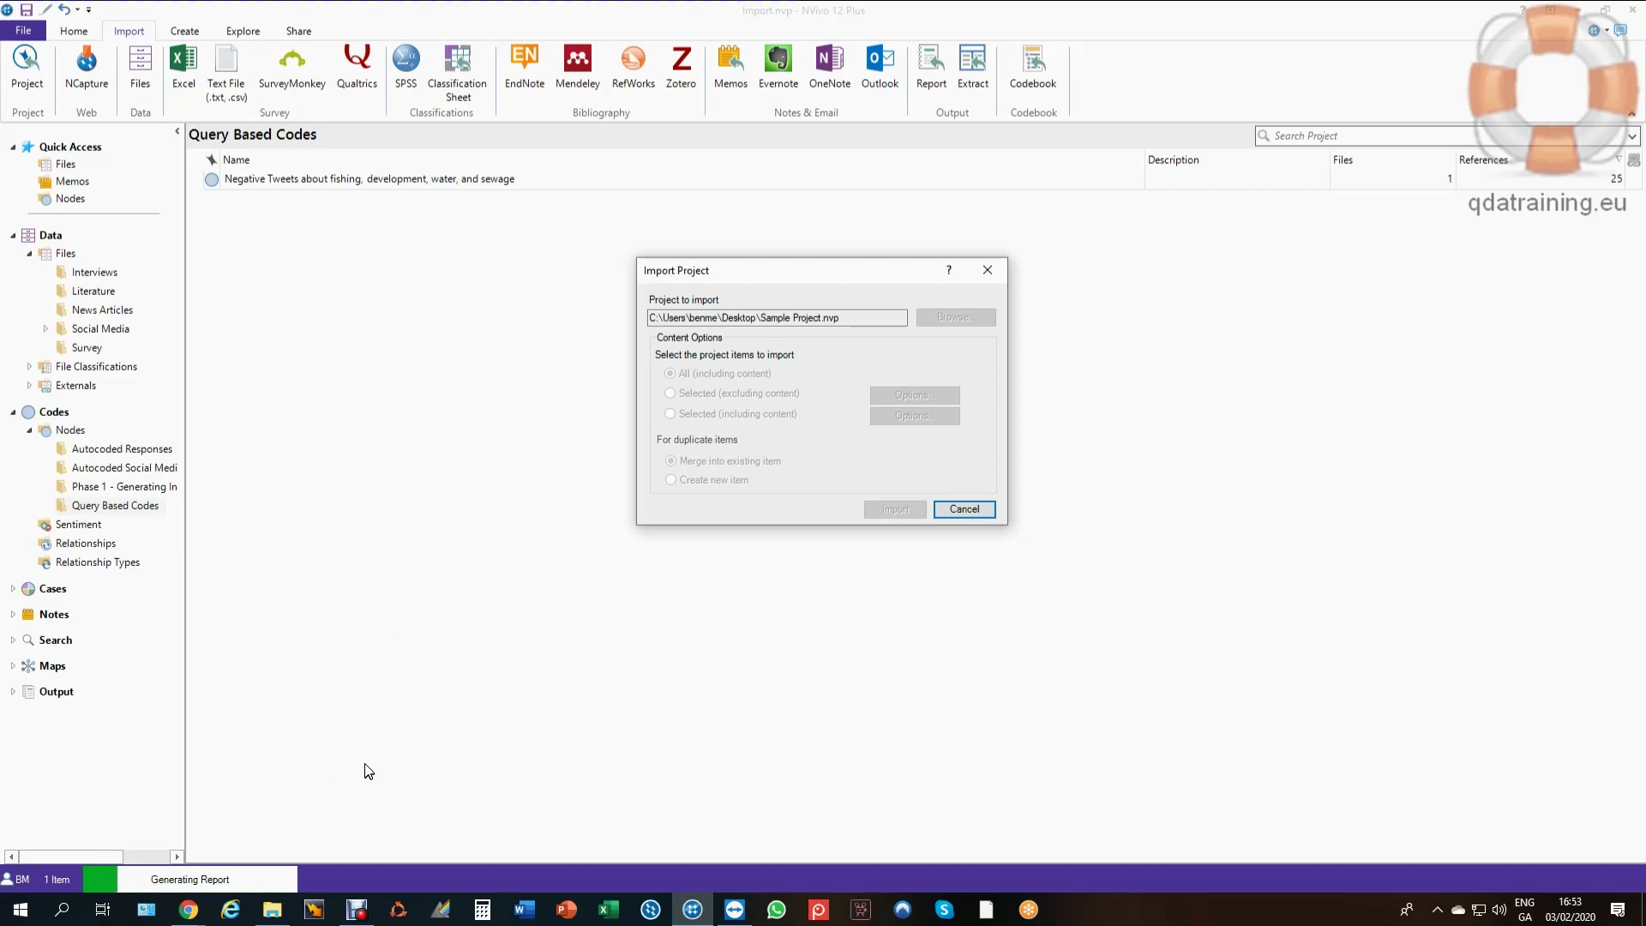
{"action": "left_click", "coordinate": [962, 509]}
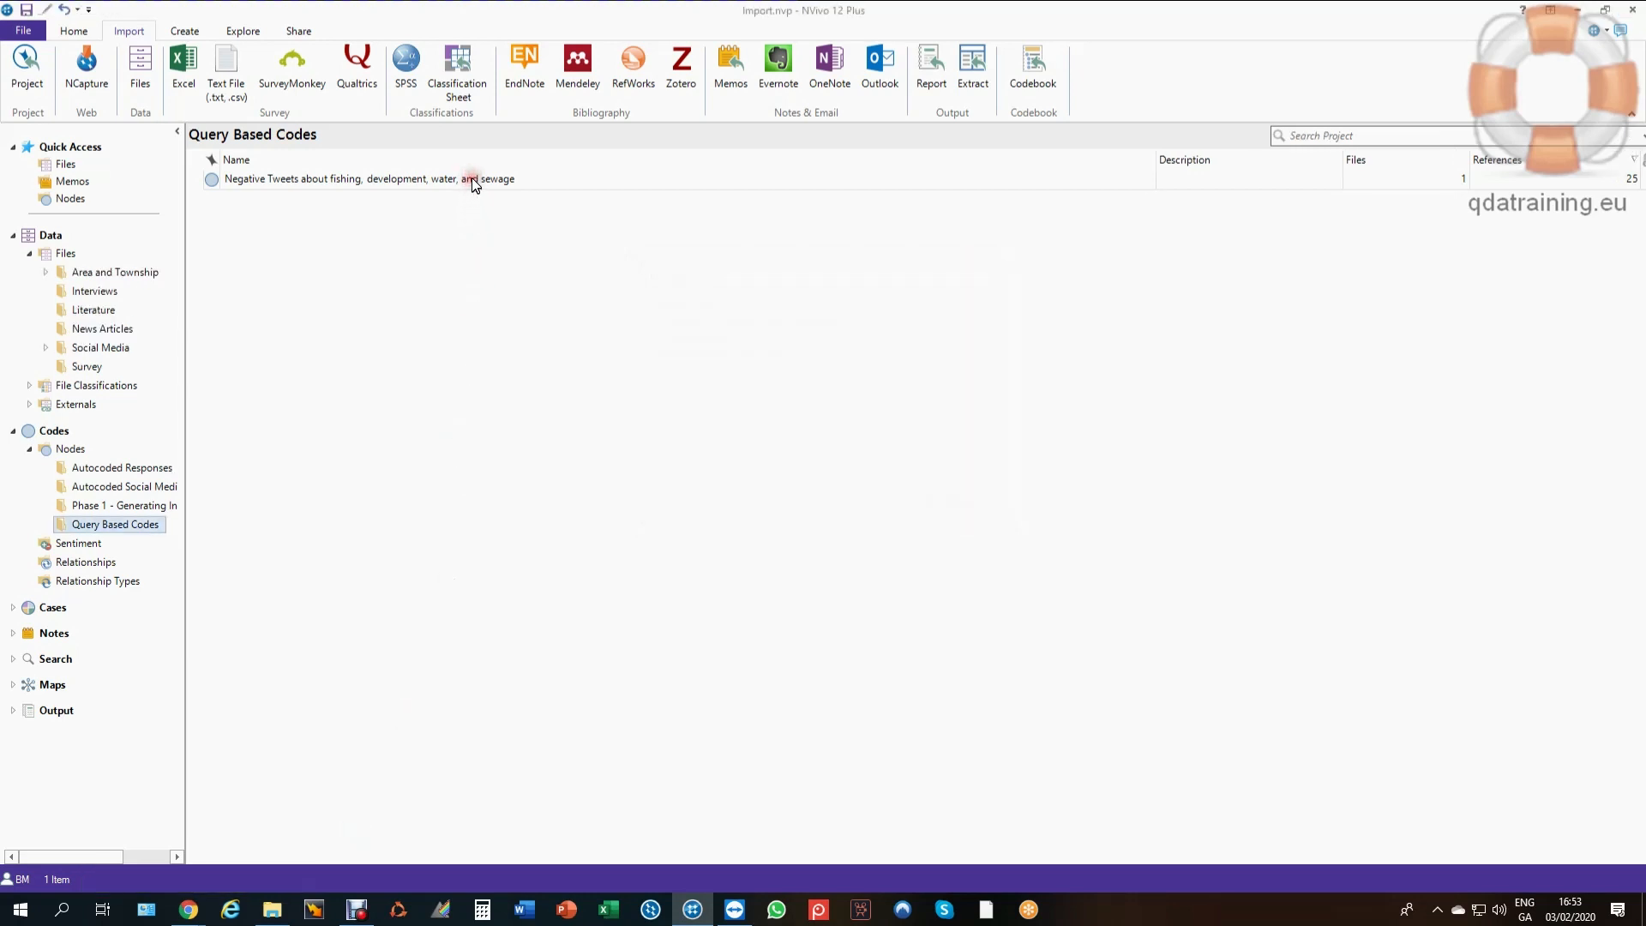
{"action": "double_click", "coordinate": [356, 178]}
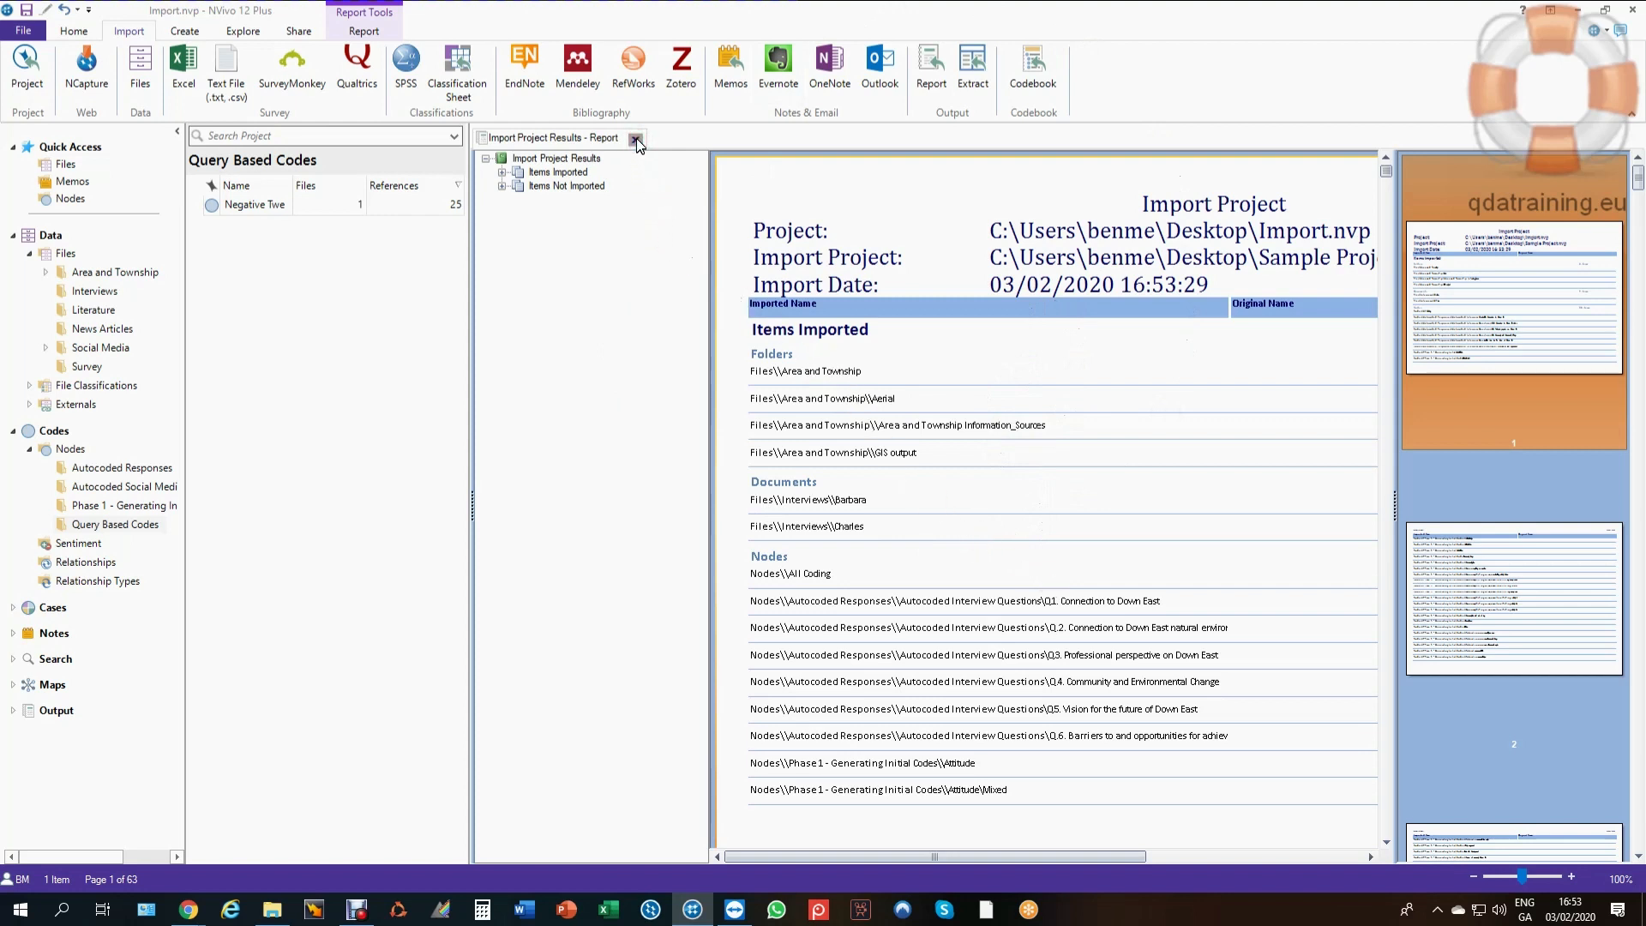
{"action": "left_click", "coordinate": [636, 137]}
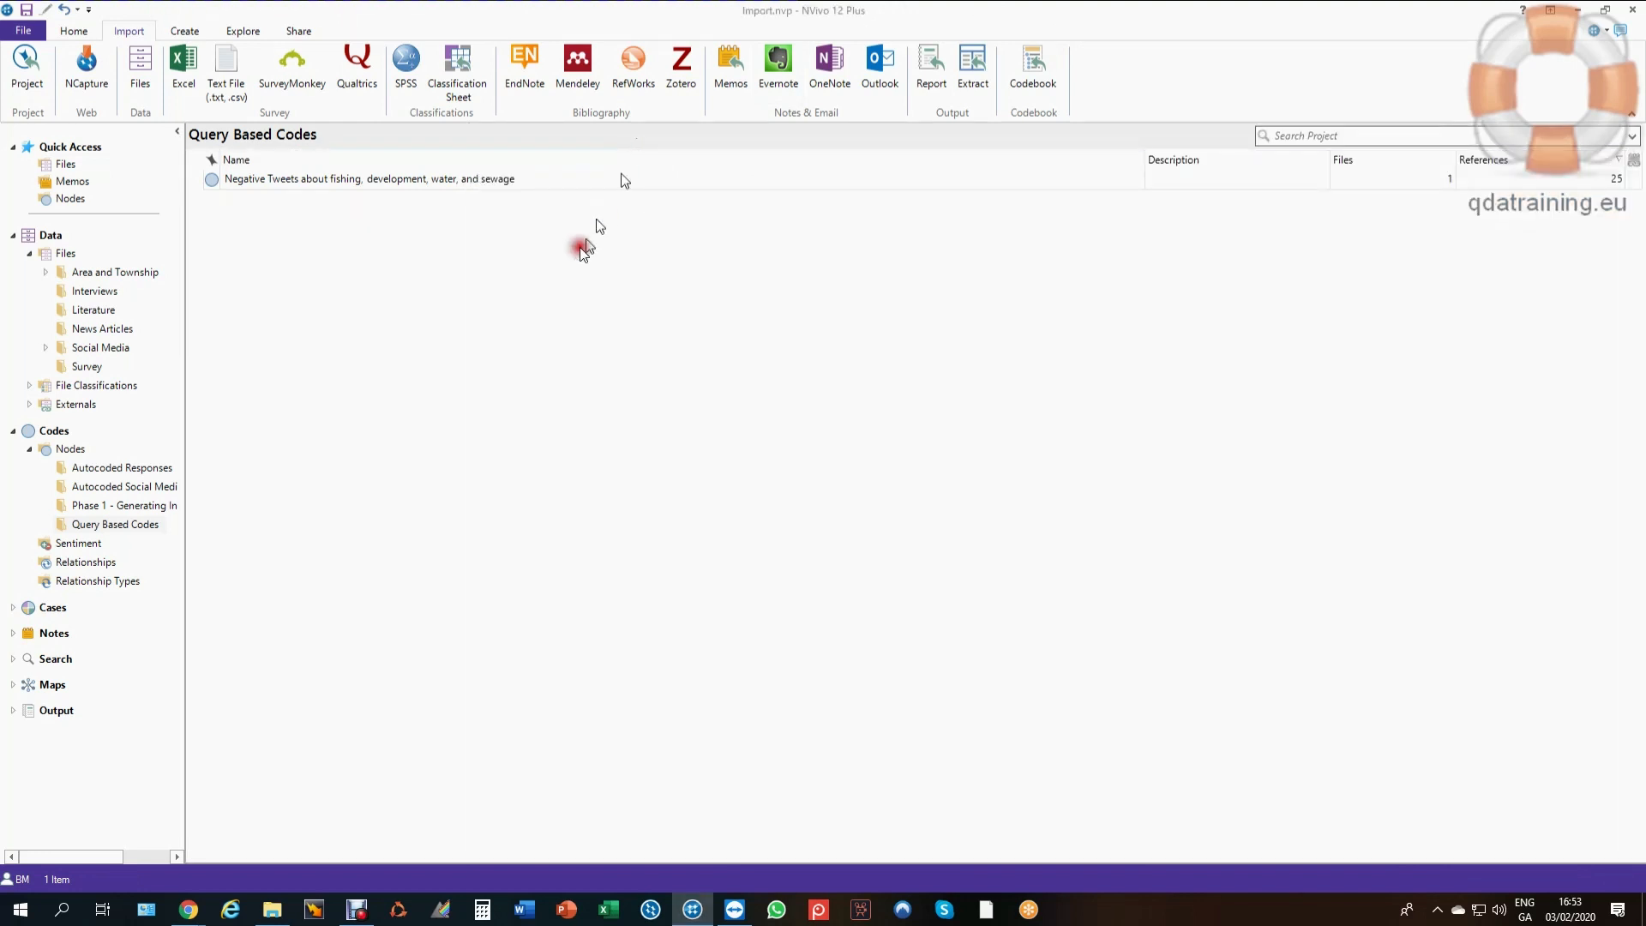
Expand Area and Township and view the Interviews folder with the restored Barbara interview.
{"action": "left_click", "coordinate": [115, 273]}
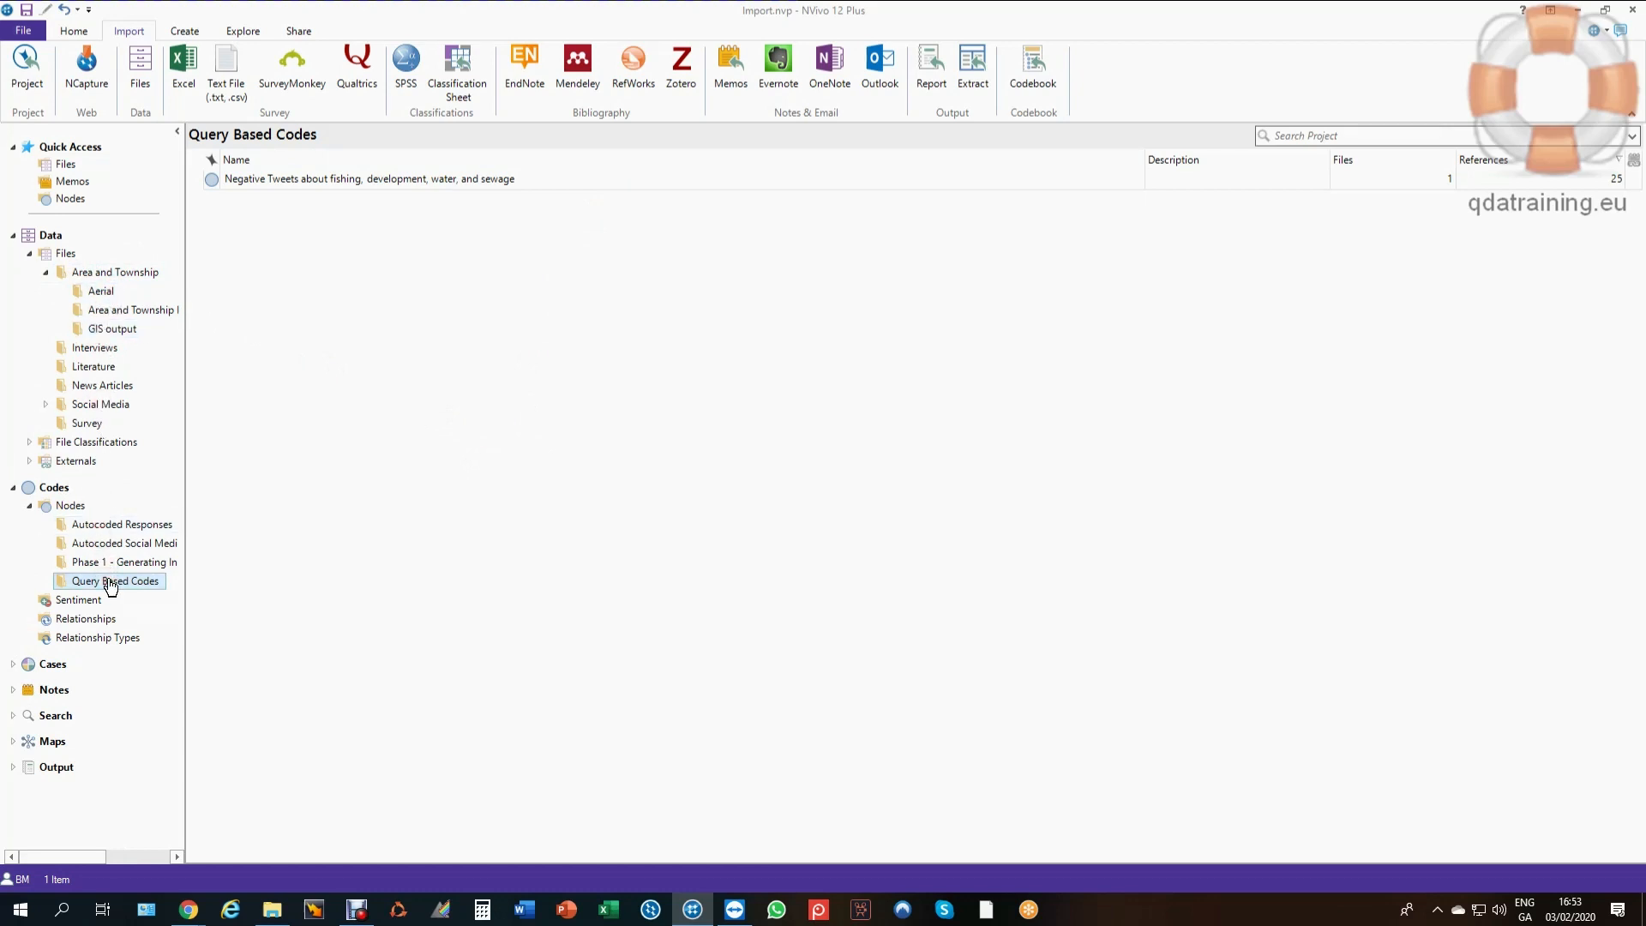
{"action": "mouse_move", "coordinate": [94, 348]}
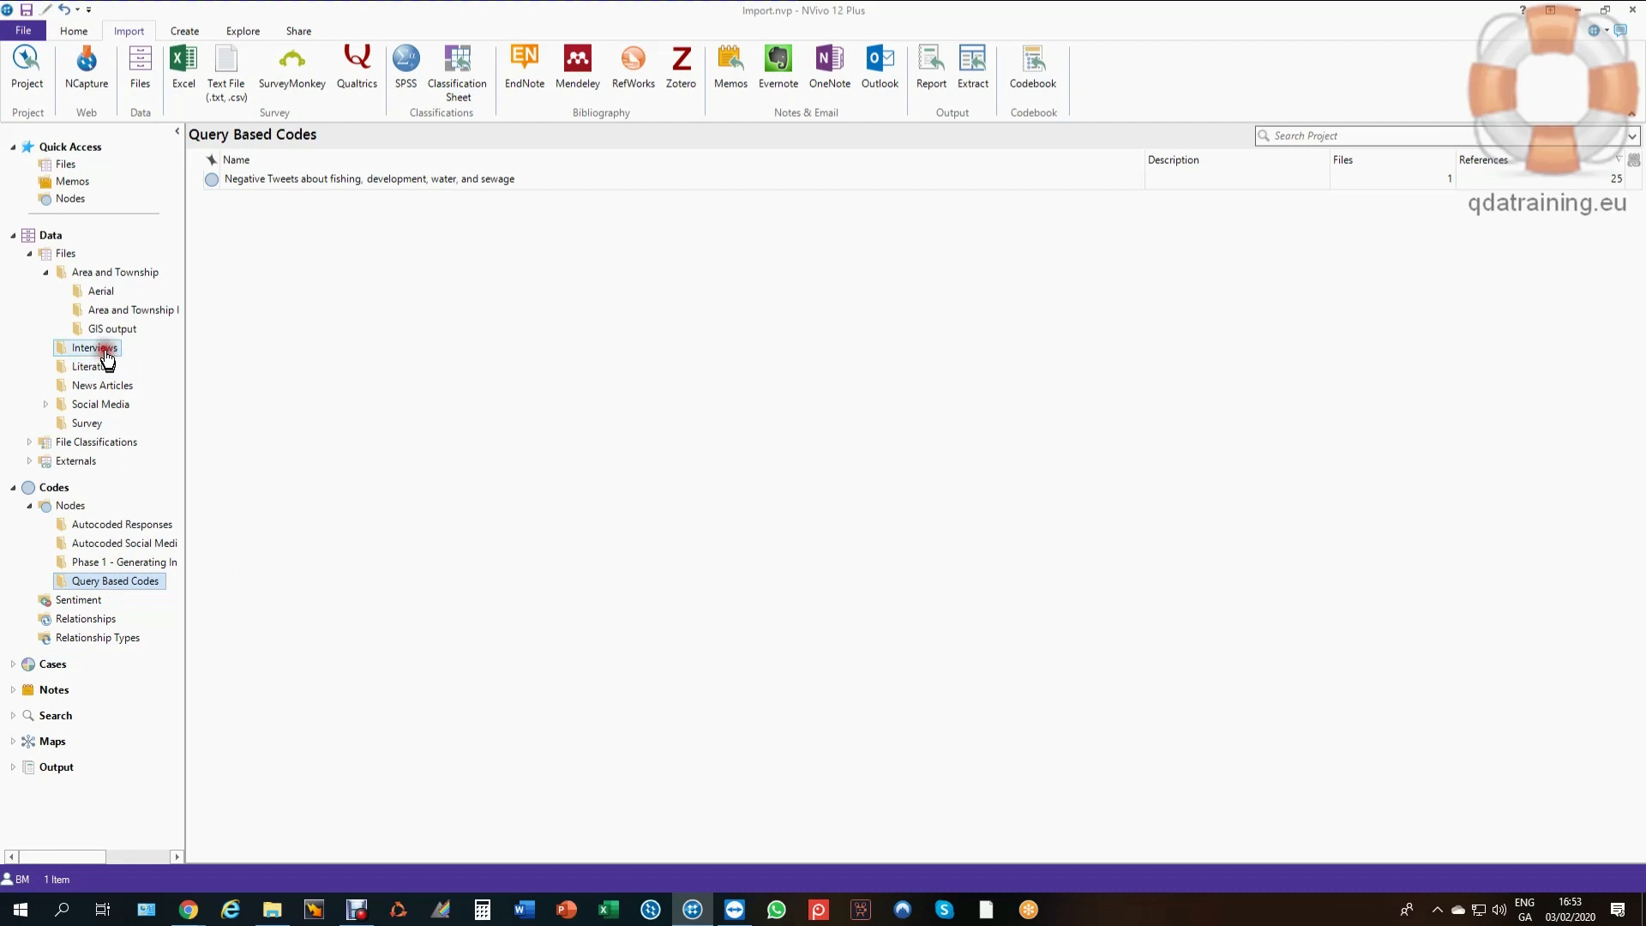
{"action": "left_click", "coordinate": [92, 348]}
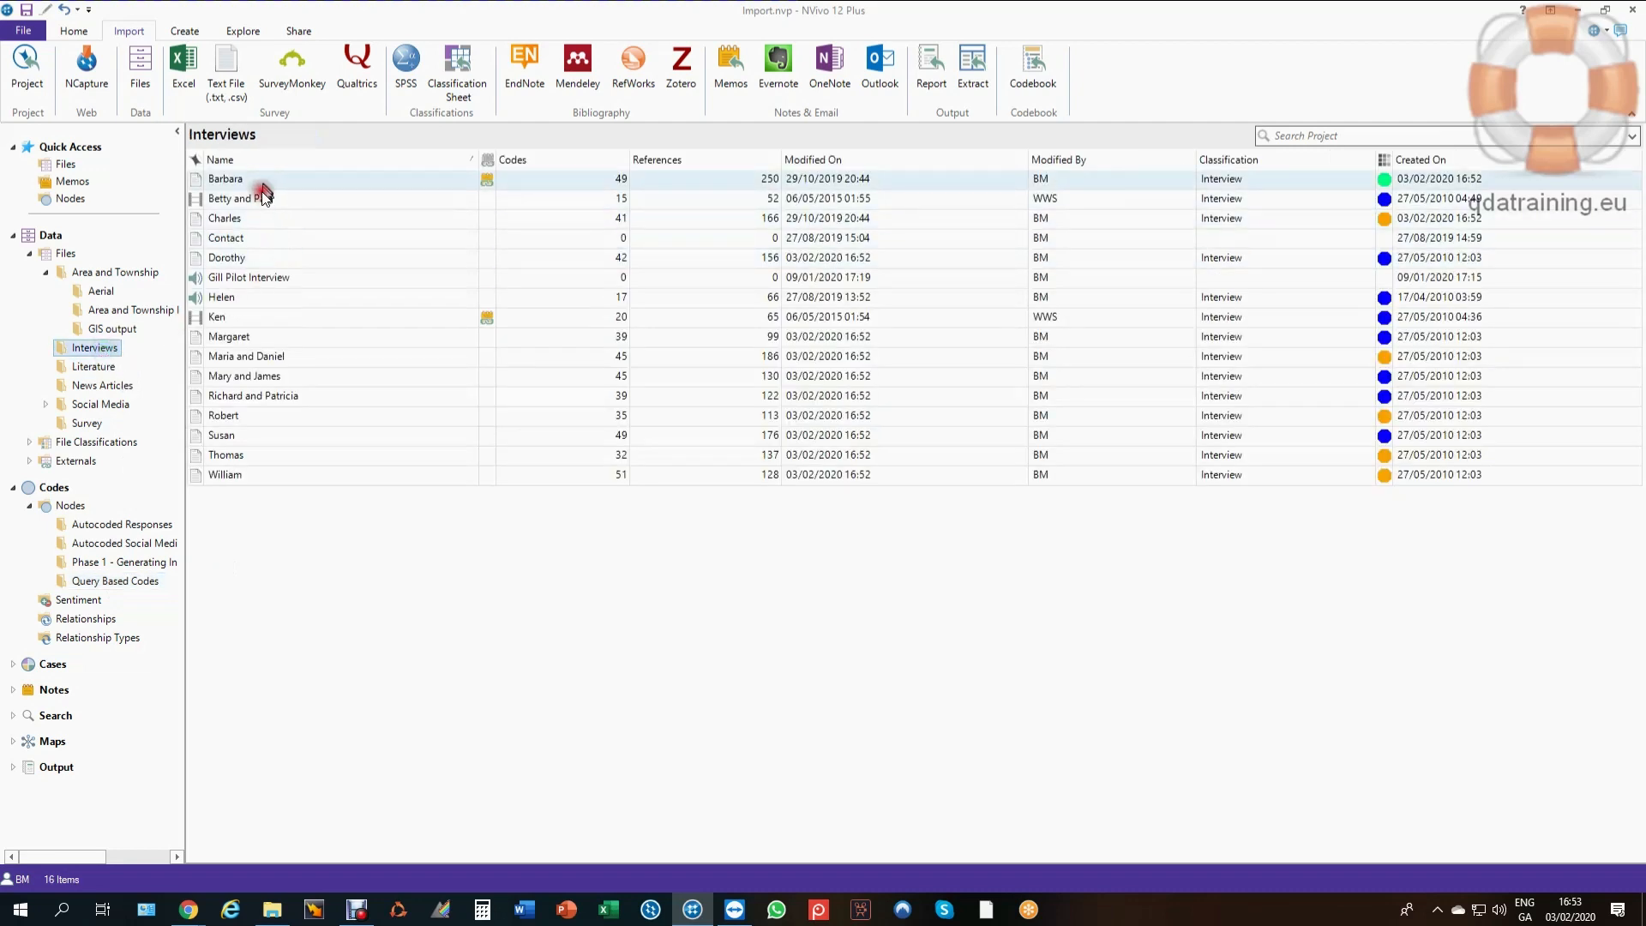
{"action": "left_click", "coordinate": [263, 218]}
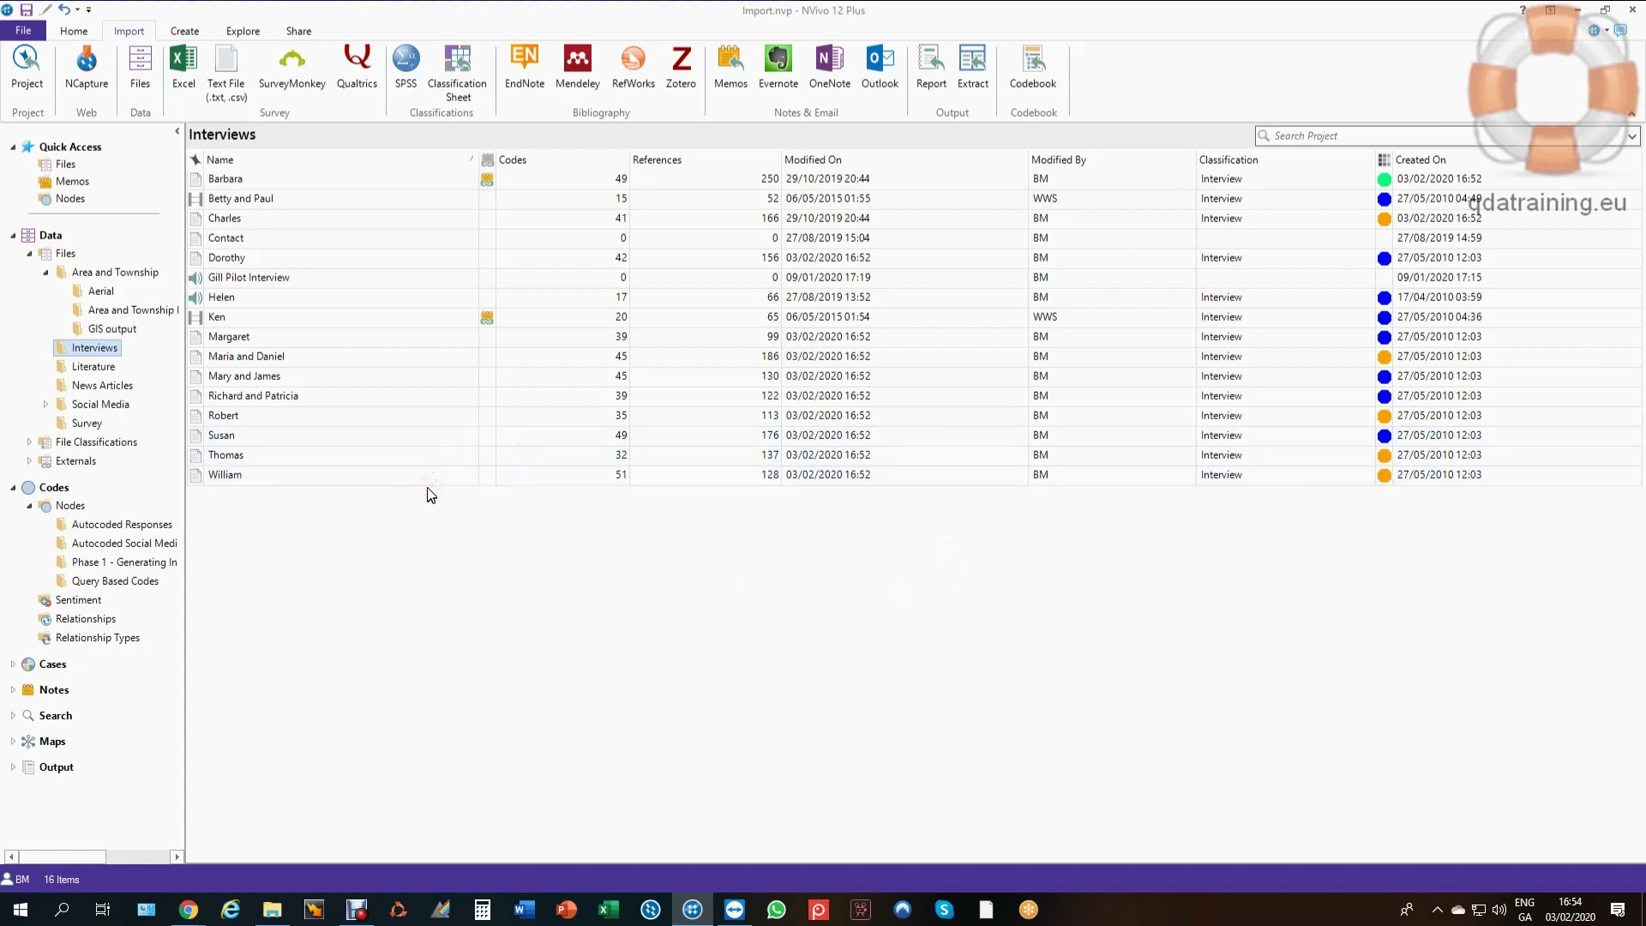
{"action": "left_click", "coordinate": [224, 217]}
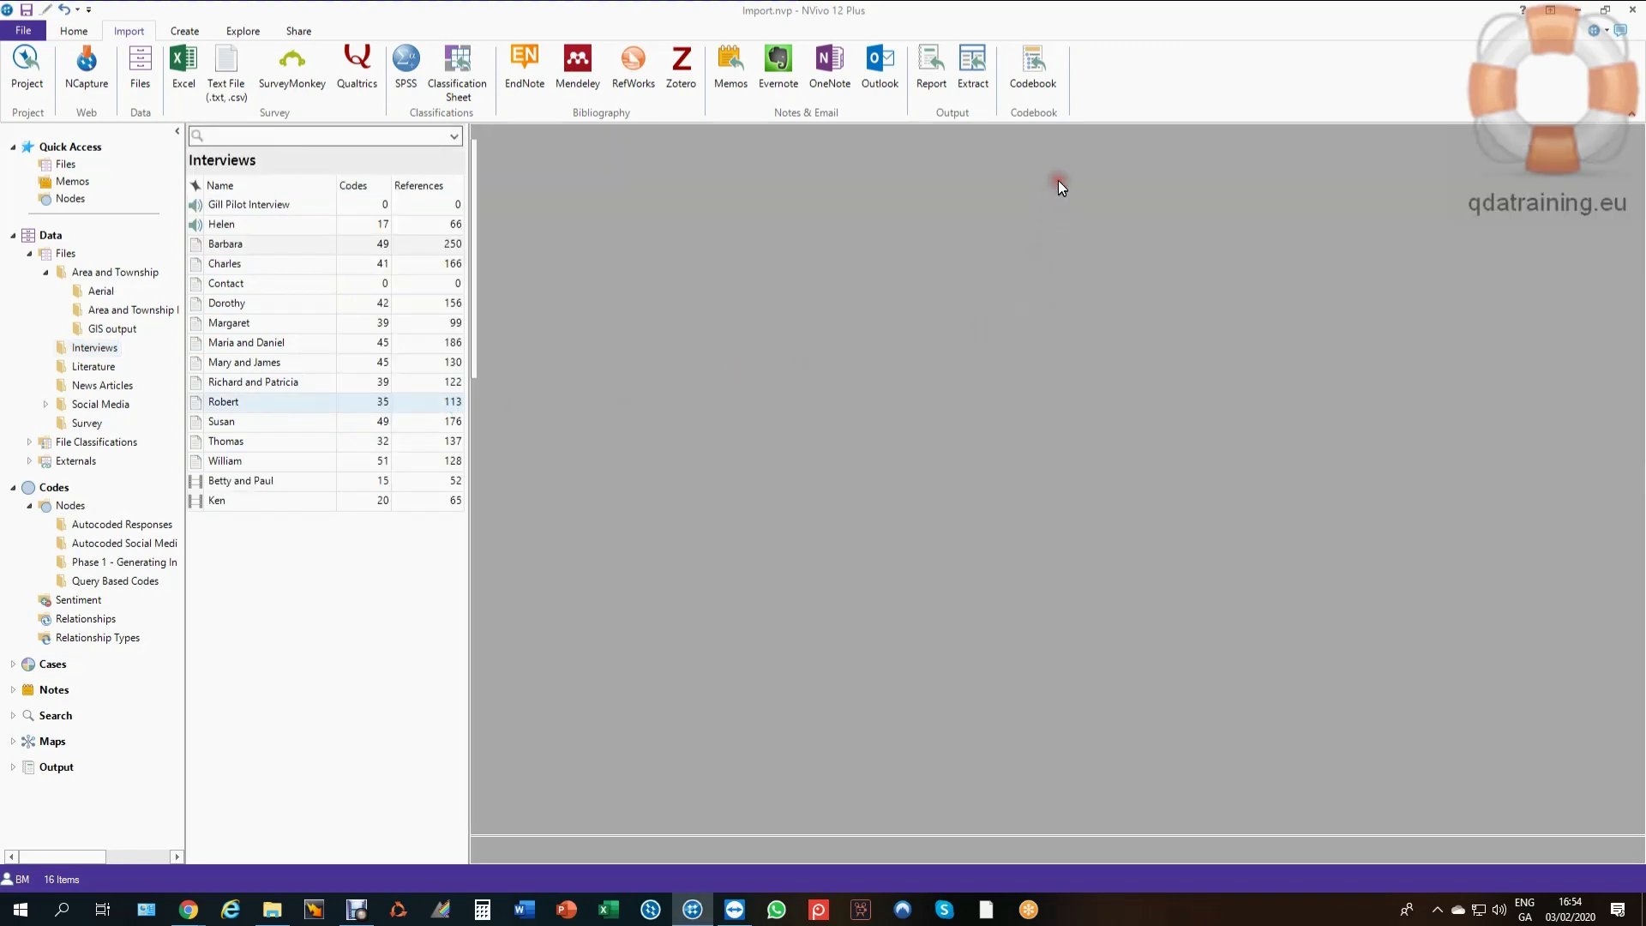
Read one restored interview's transcript and close it again.
{"action": "double_click", "coordinate": [224, 244]}
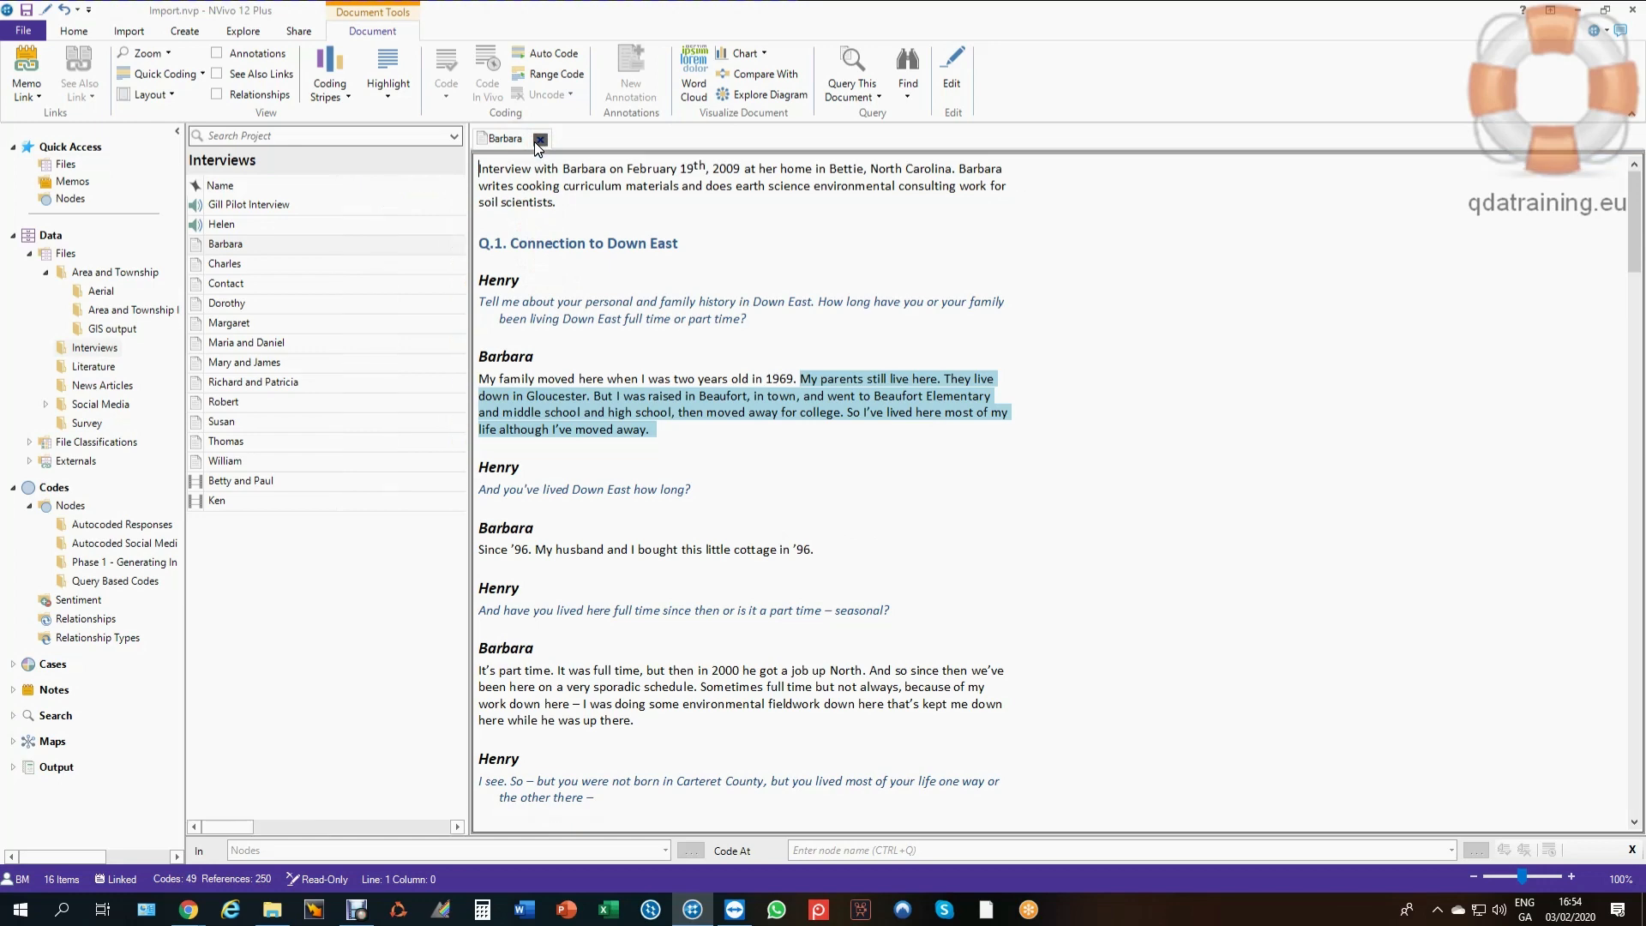
{"action": "left_click", "coordinate": [539, 137]}
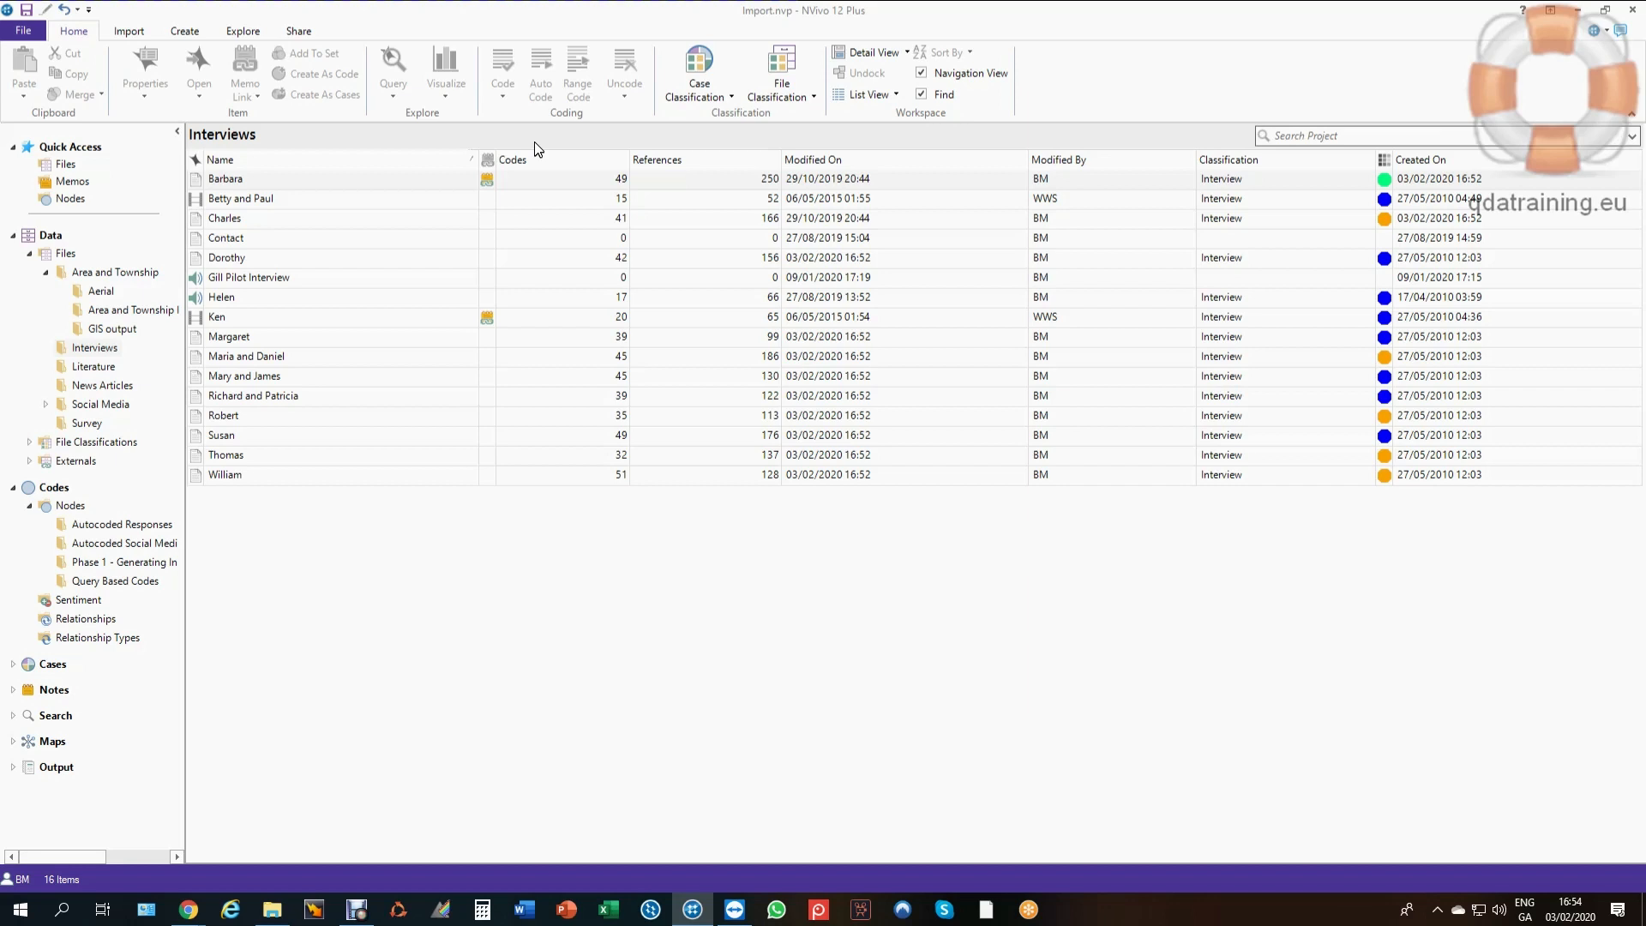
Return to Query Based Codes and review the negative-tweets node's context menu, then dismiss it.
{"action": "left_click", "coordinate": [115, 581]}
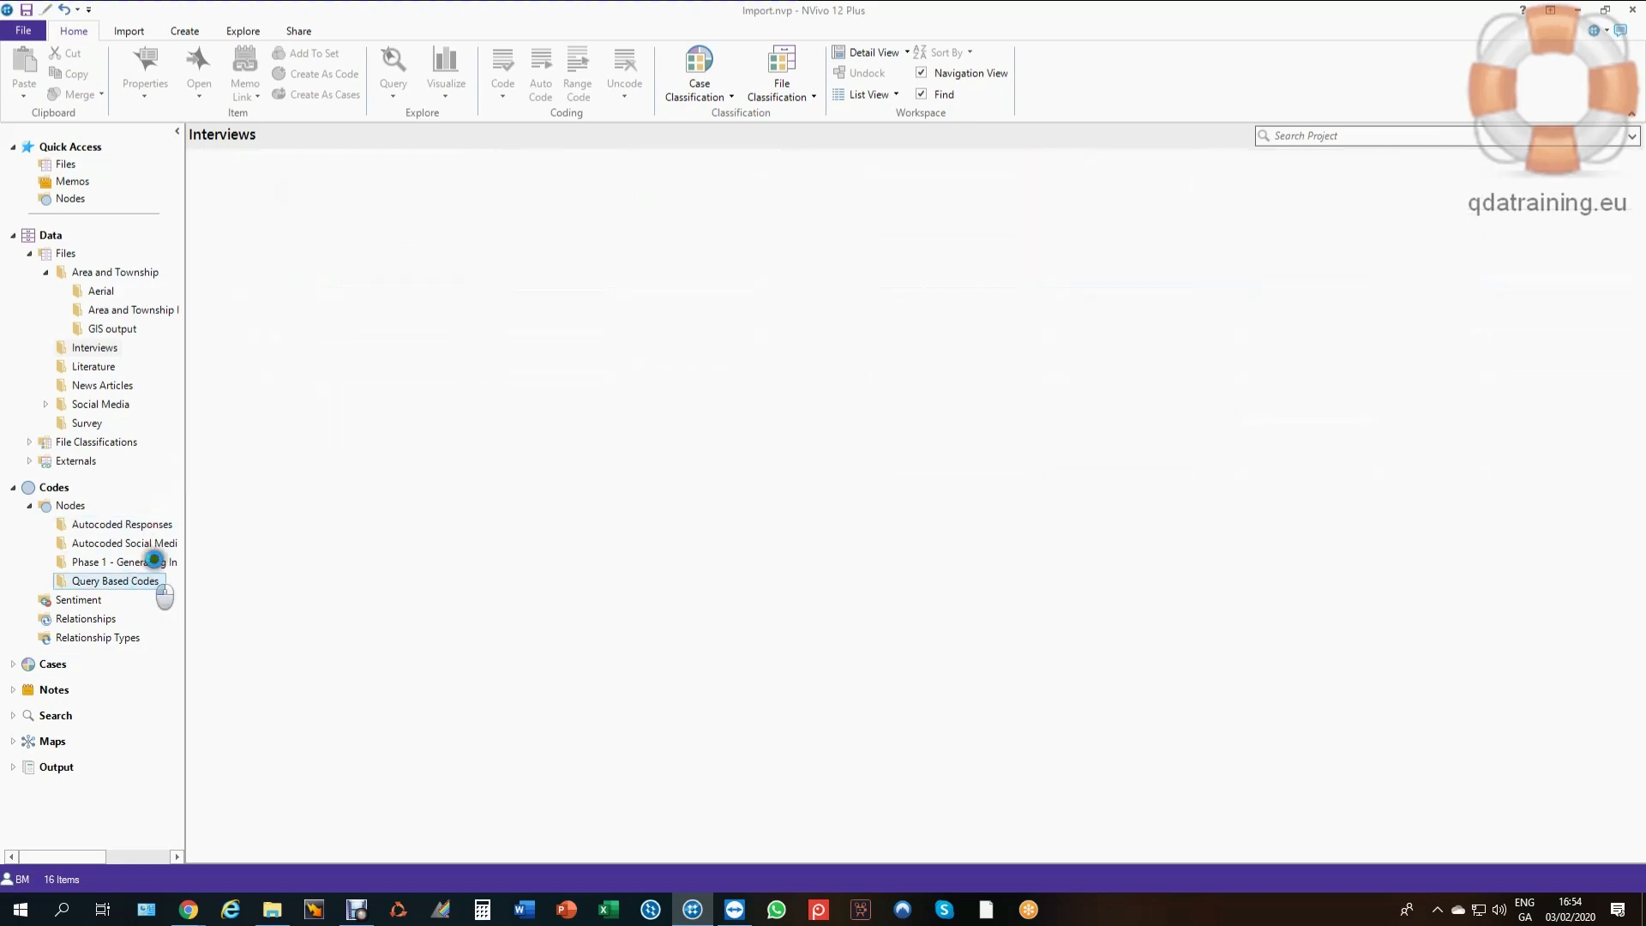
{"action": "right_click", "coordinate": [316, 179]}
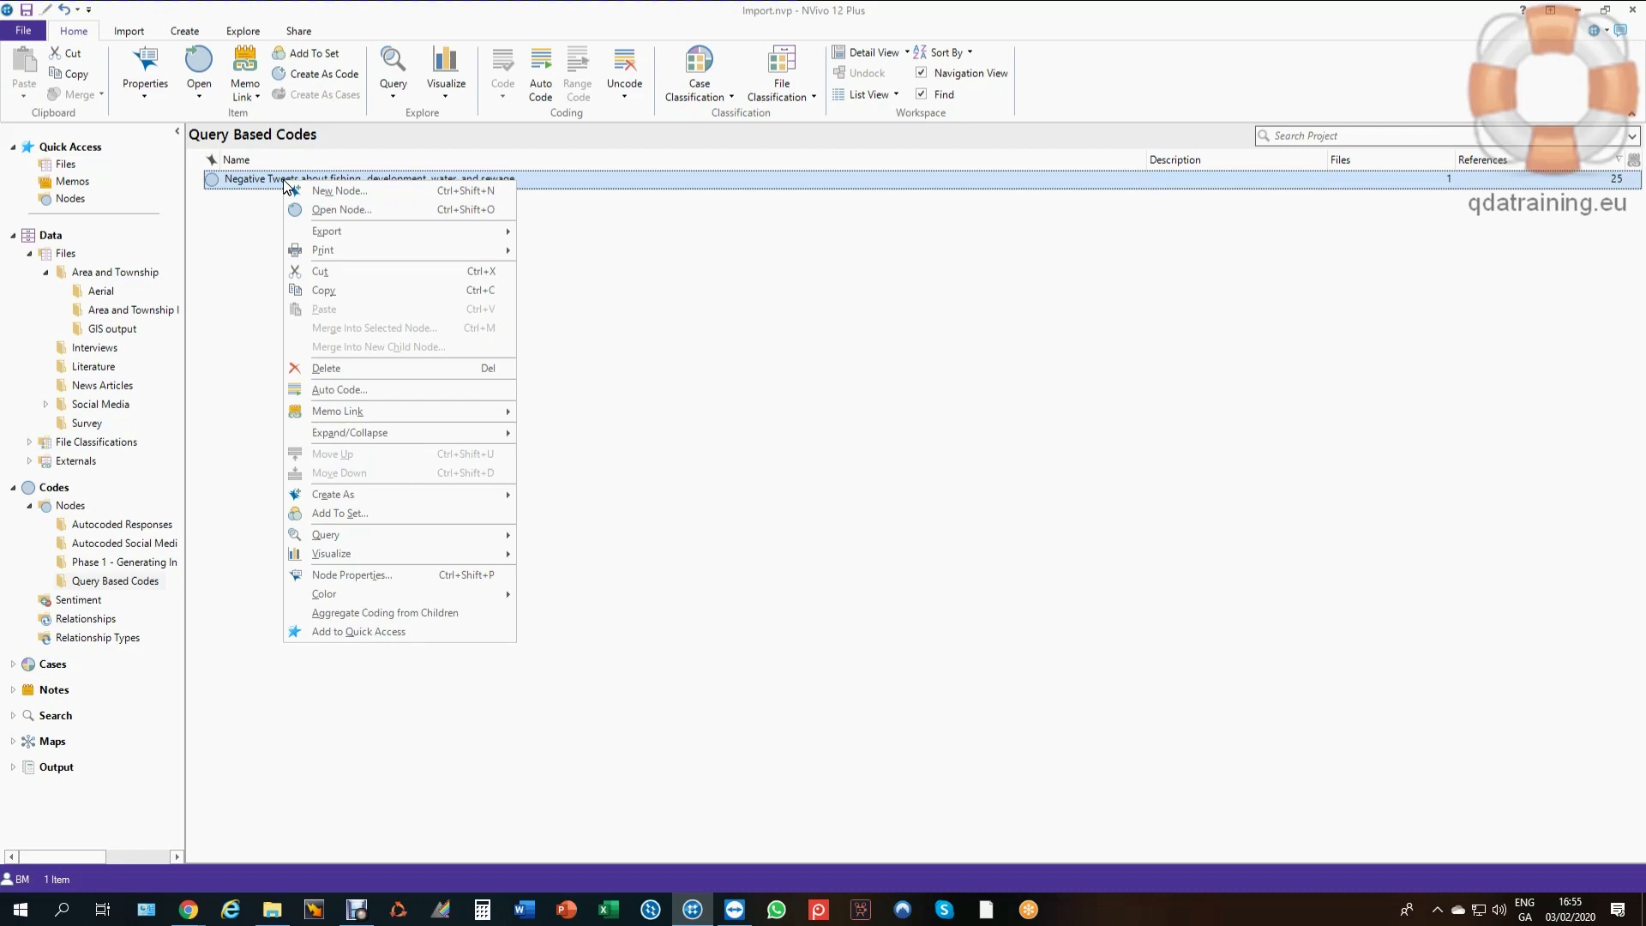
{"action": "mouse_move", "coordinate": [338, 410]}
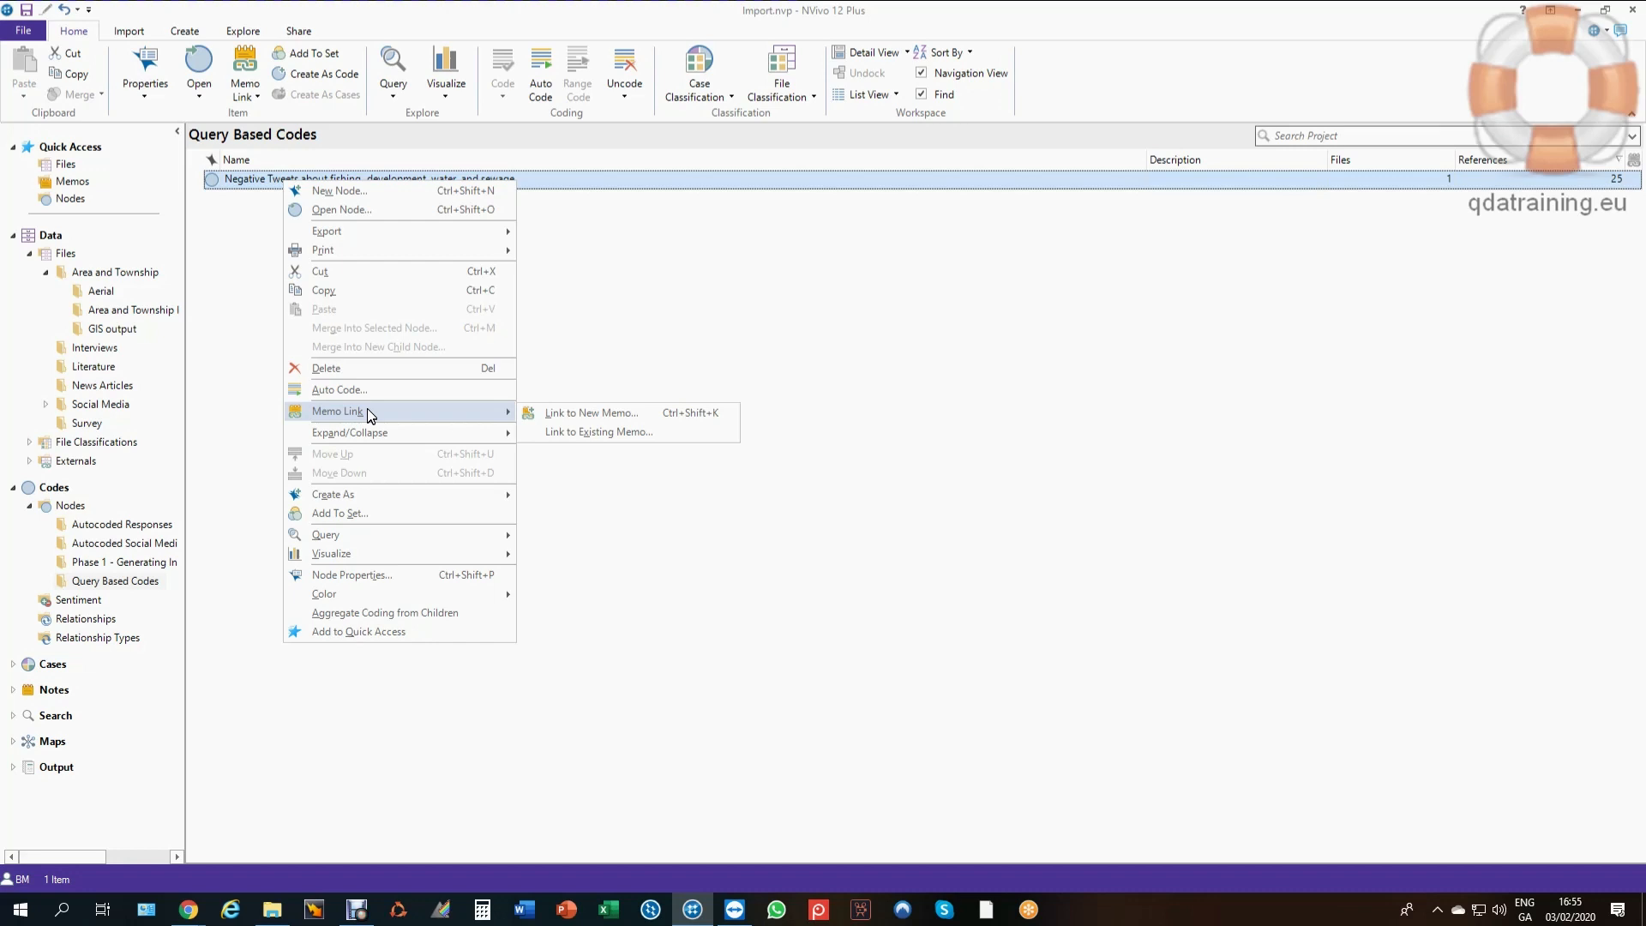
{"action": "mouse_move", "coordinate": [633, 485]}
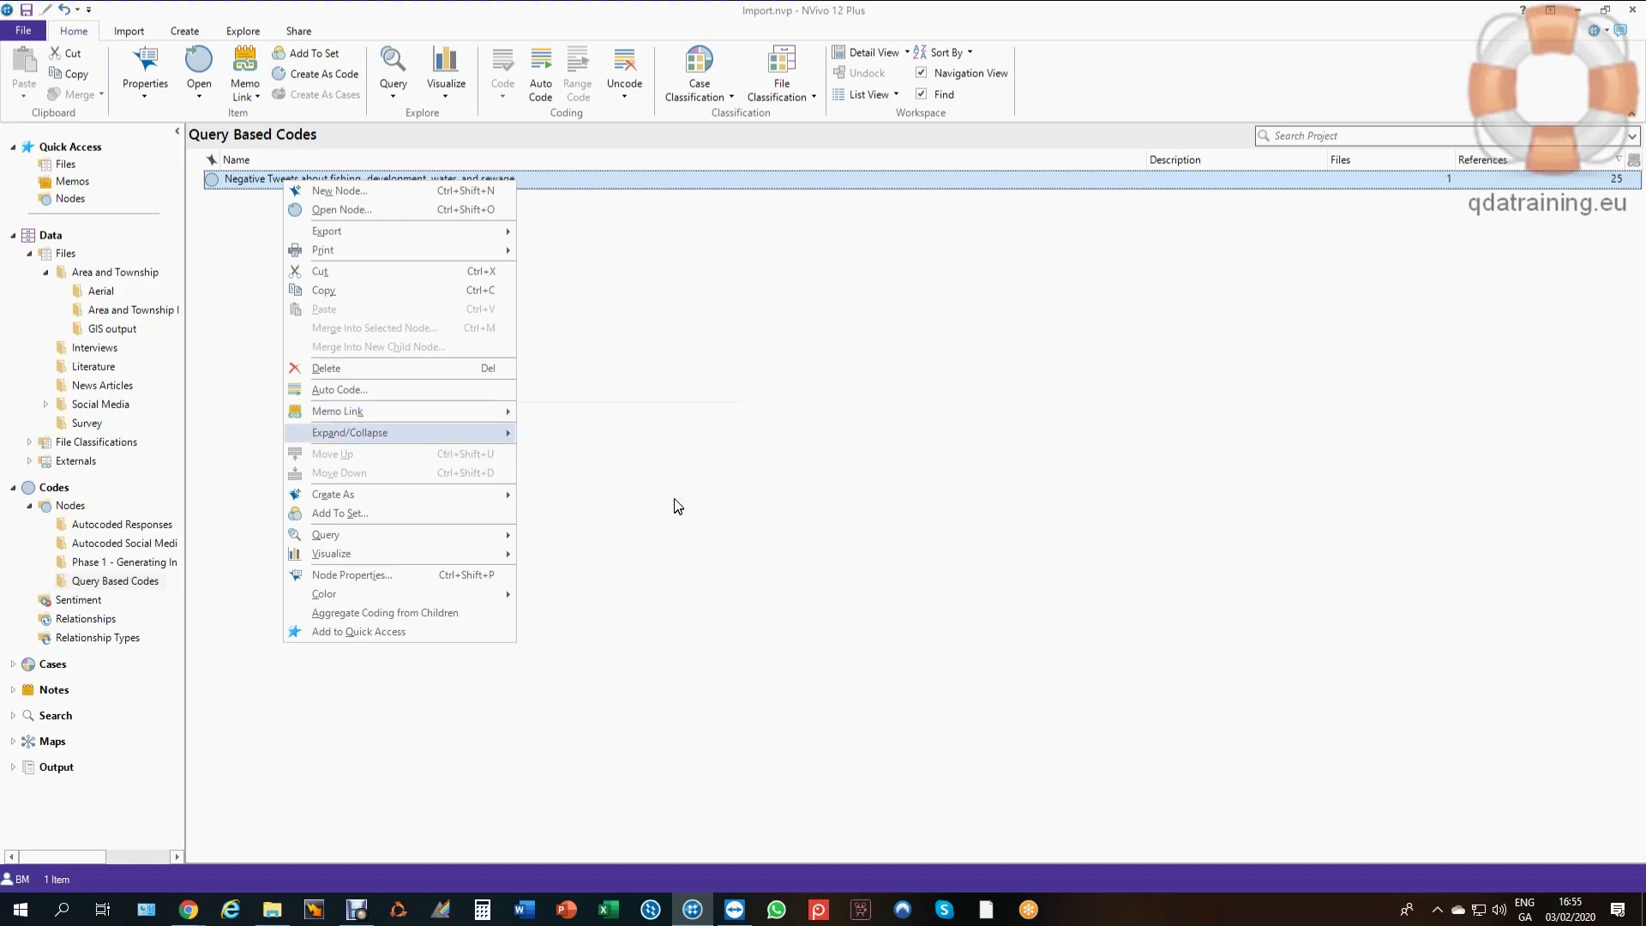
{"action": "left_click", "coordinate": [789, 377]}
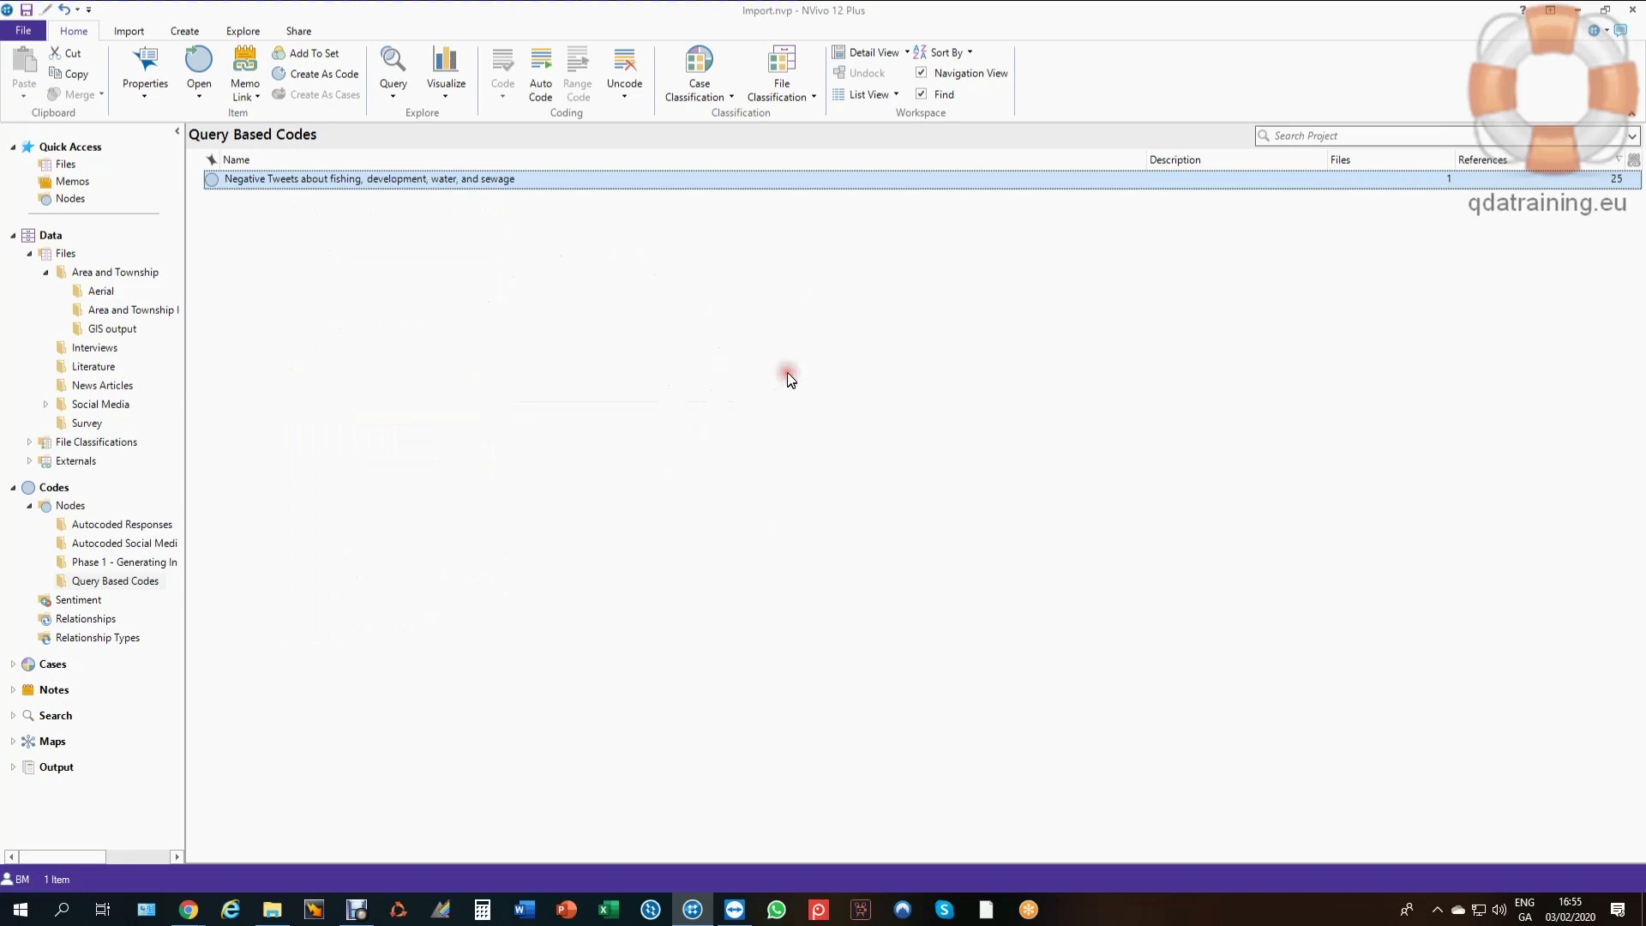